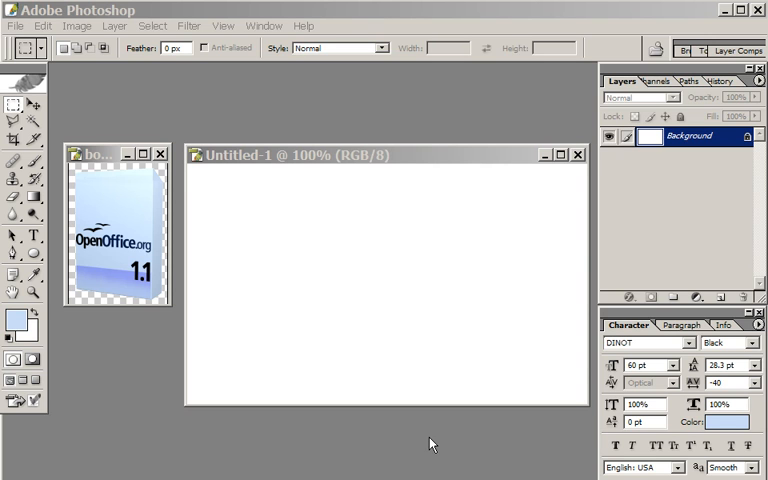
mouse_move(360, 156)
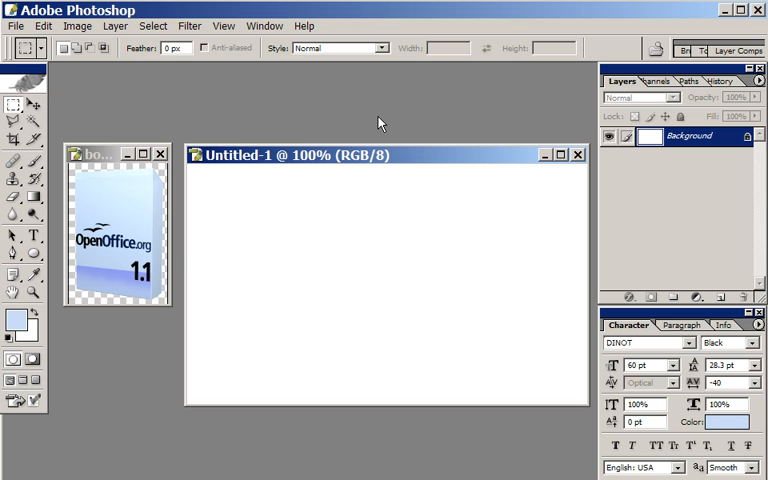
mouse_move(378, 160)
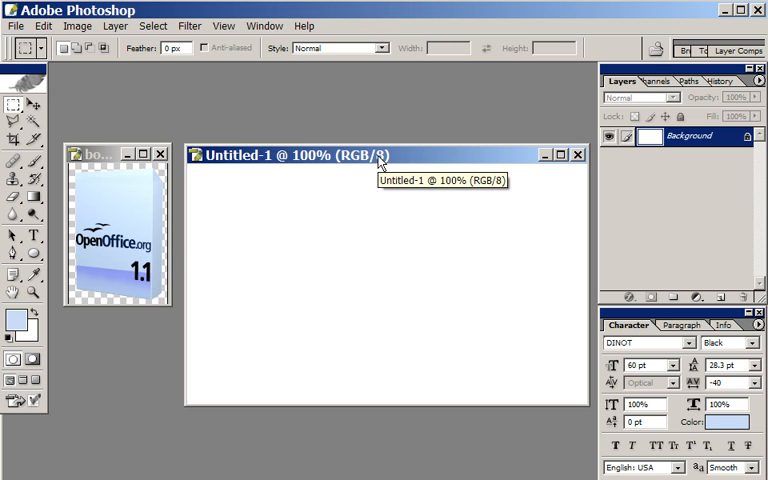
mouse_move(344, 158)
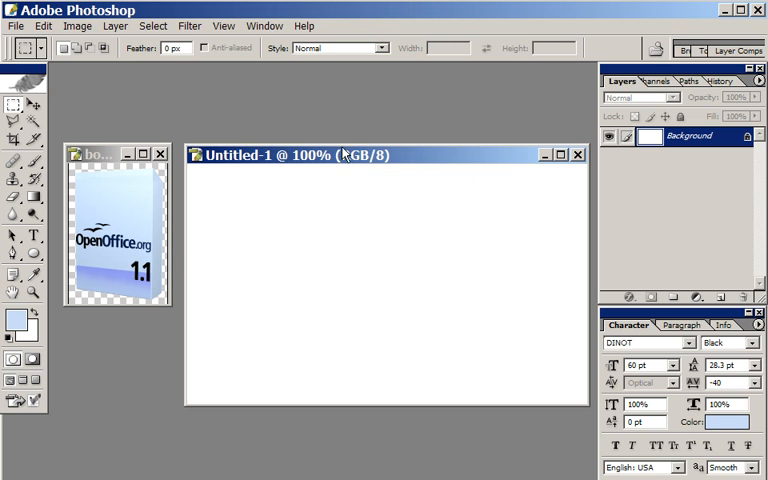
Unlock the background and add a new layer renamed Table
click(100, 152)
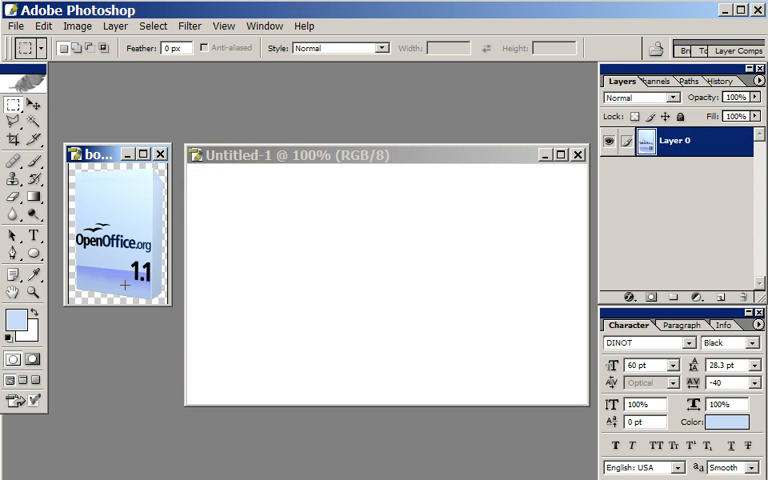
mouse_move(220, 252)
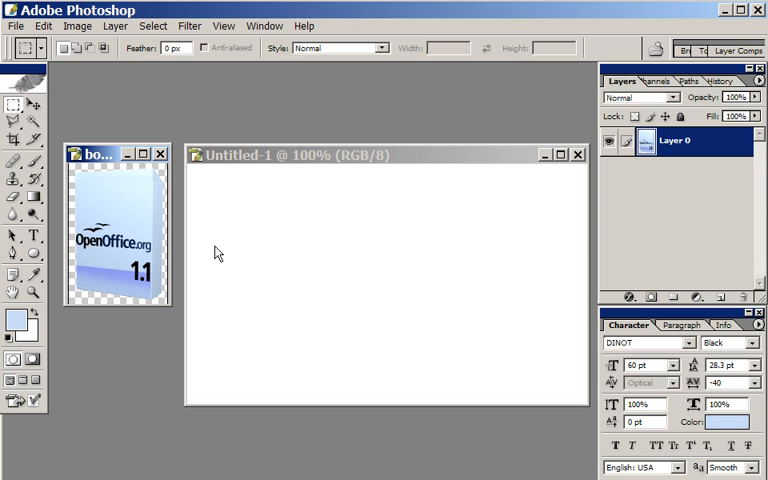
mouse_move(512, 276)
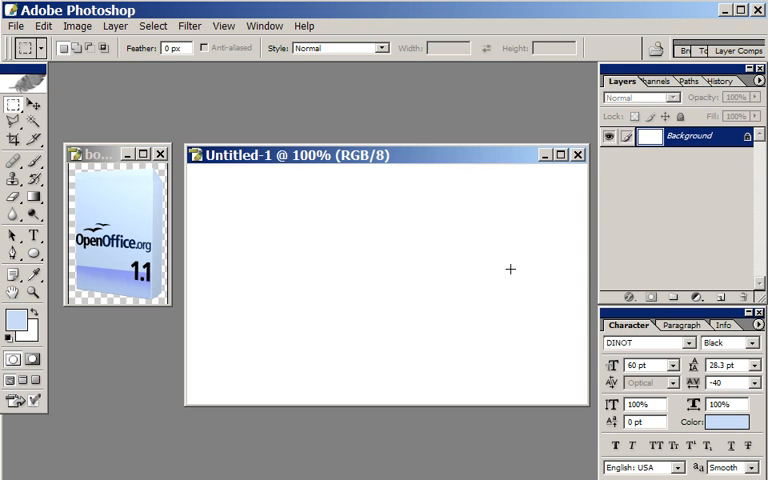
mouse_move(212, 390)
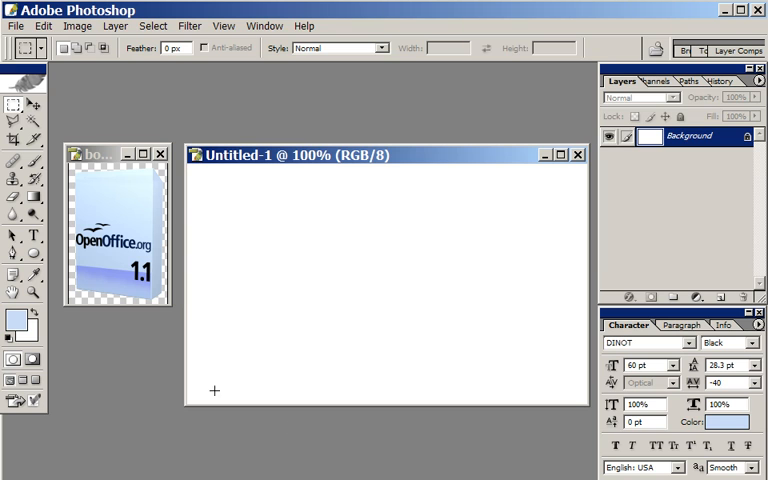
mouse_move(196, 304)
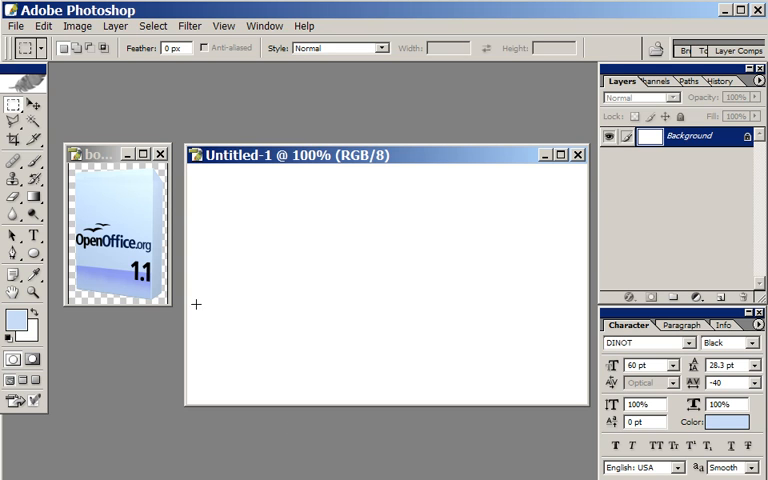
mouse_move(258, 196)
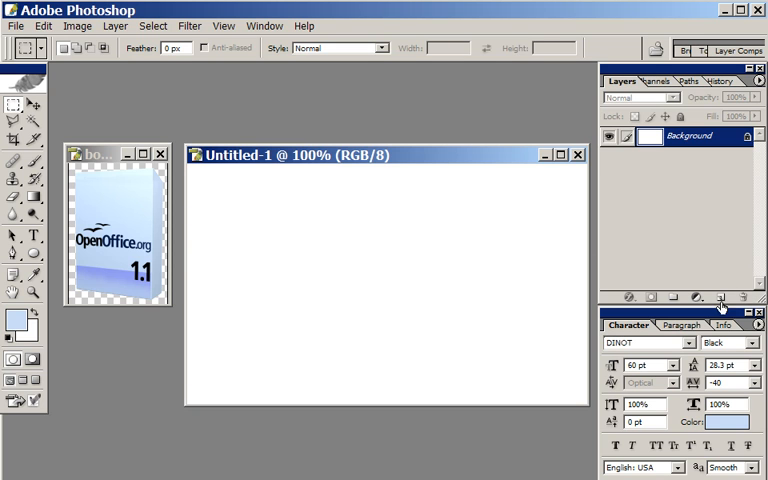
click(720, 296)
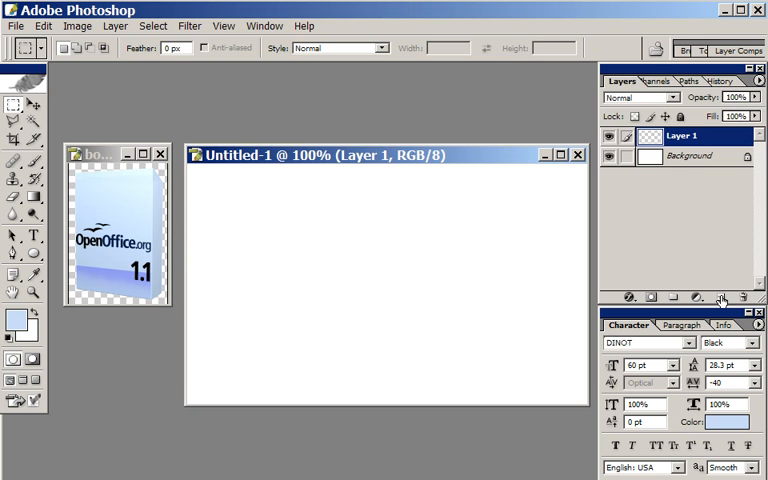
double_click(684, 136)
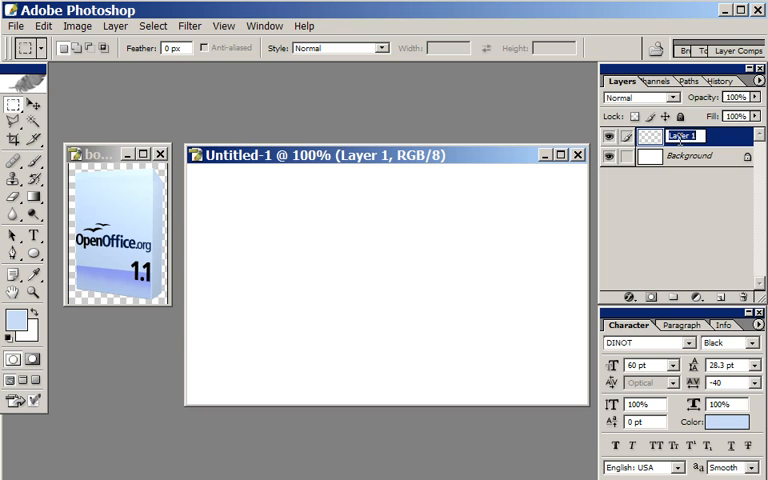
text(Table)
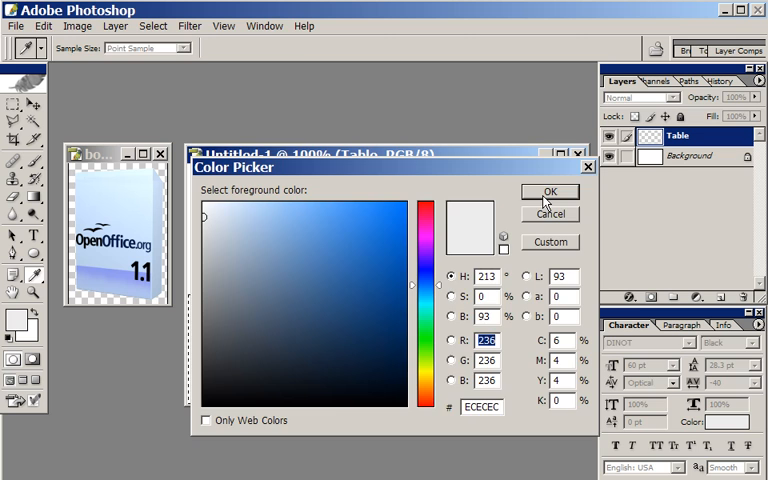
Fill the lower-half selection on Table with light grey #ECECEC
click(548, 192)
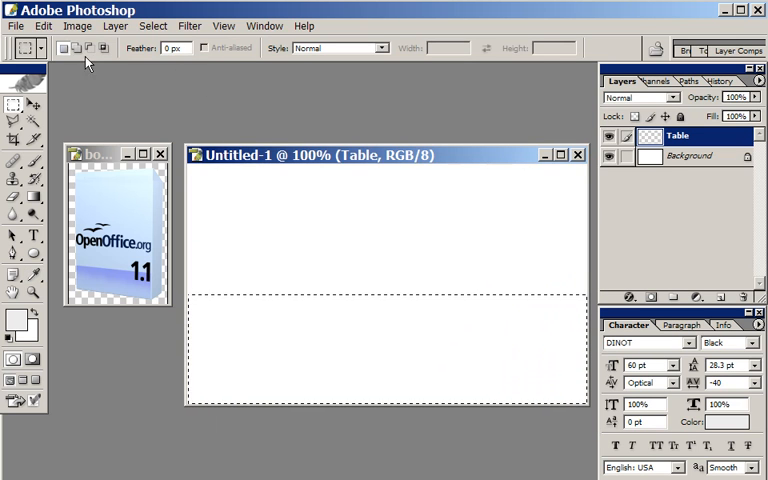
click(44, 26)
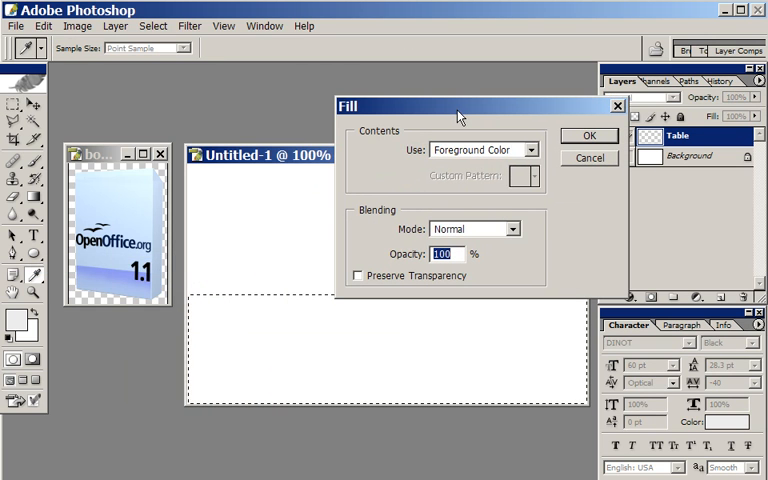
click(588, 136)
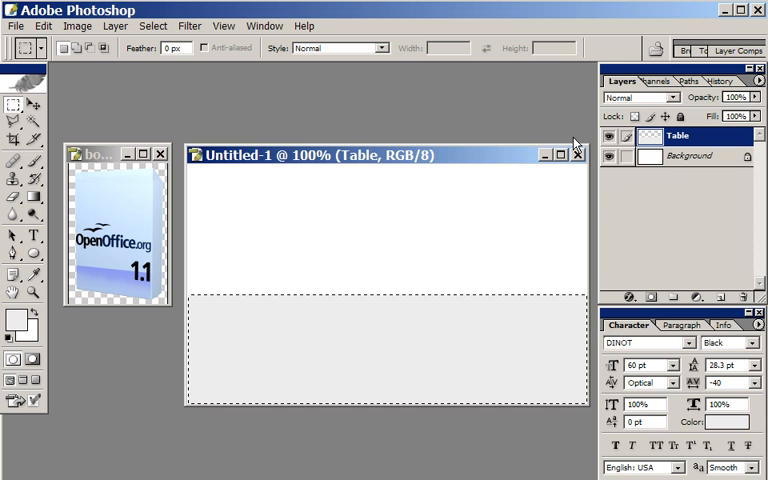
mouse_move(438, 212)
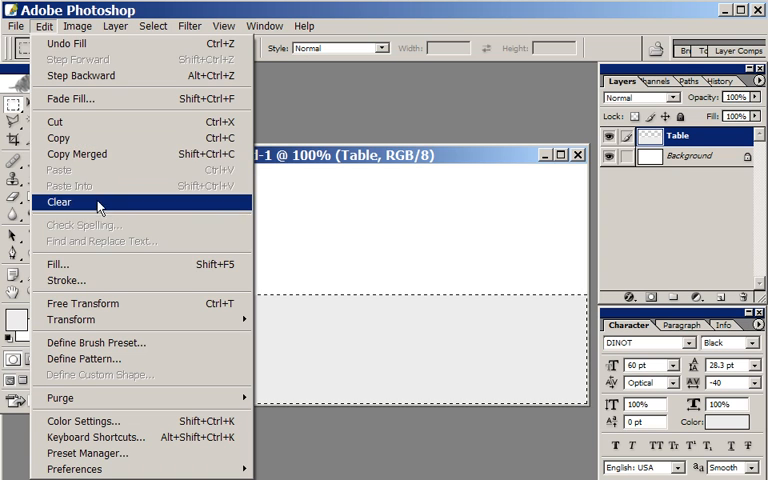
mouse_move(76, 152)
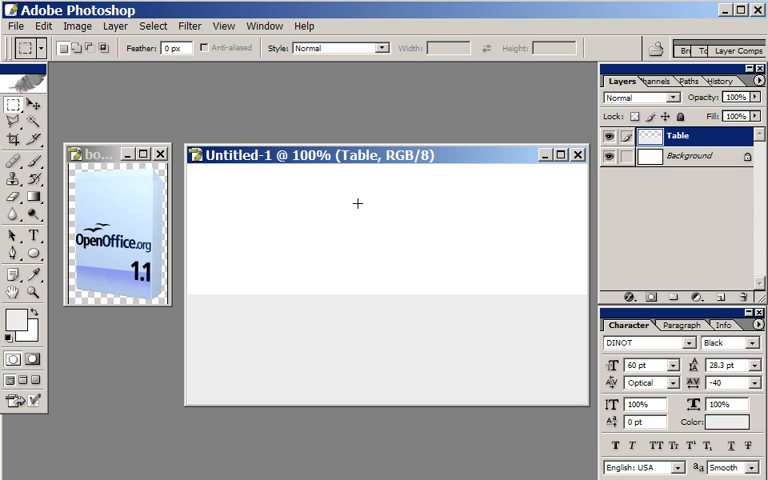
mouse_move(220, 126)
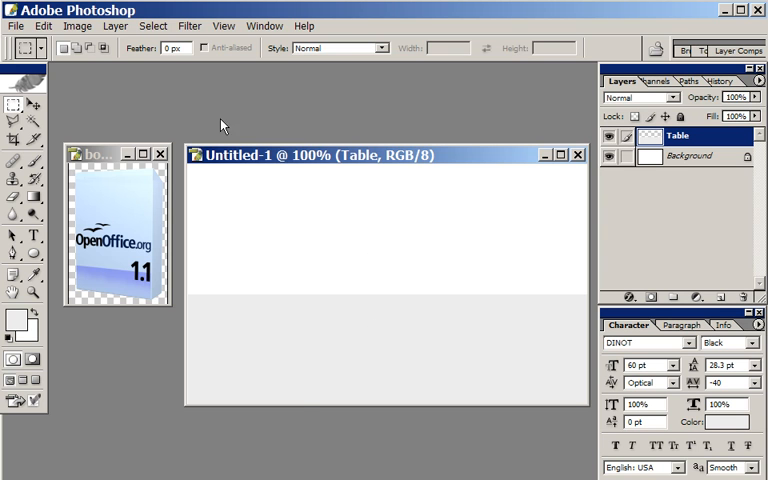
Apply a 90° linear Gradient Overlay to Table, shading white at top to grey below
click(116, 24)
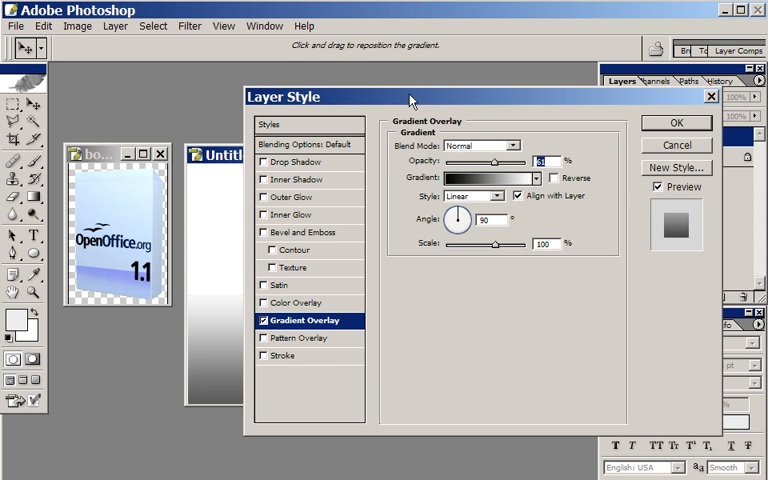
drag(290, 96, 348, 108)
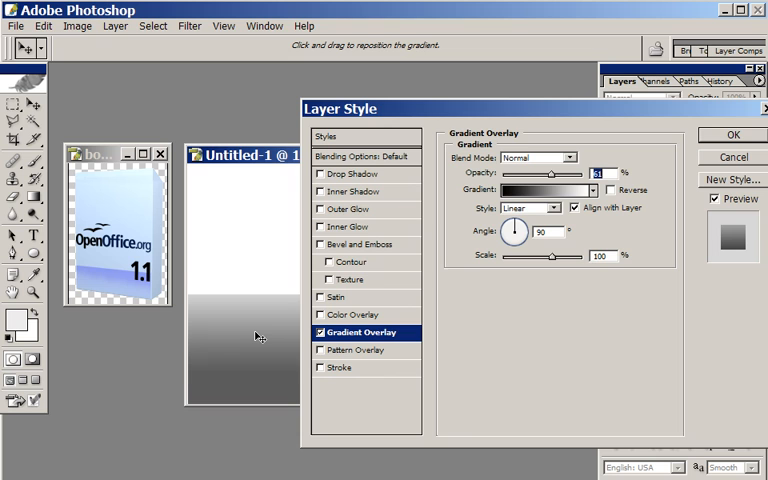
mouse_move(256, 344)
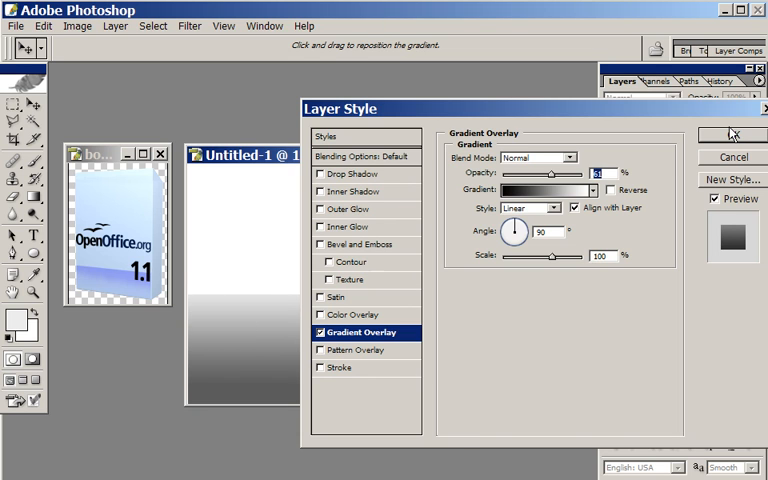
click(732, 136)
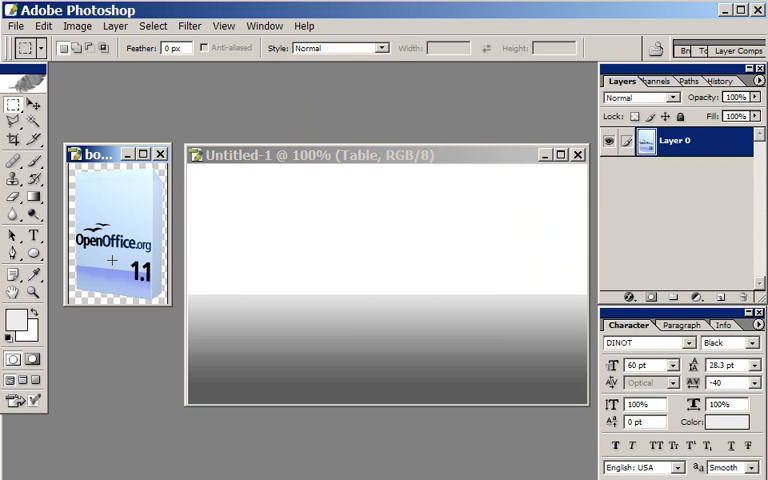
mouse_move(104, 192)
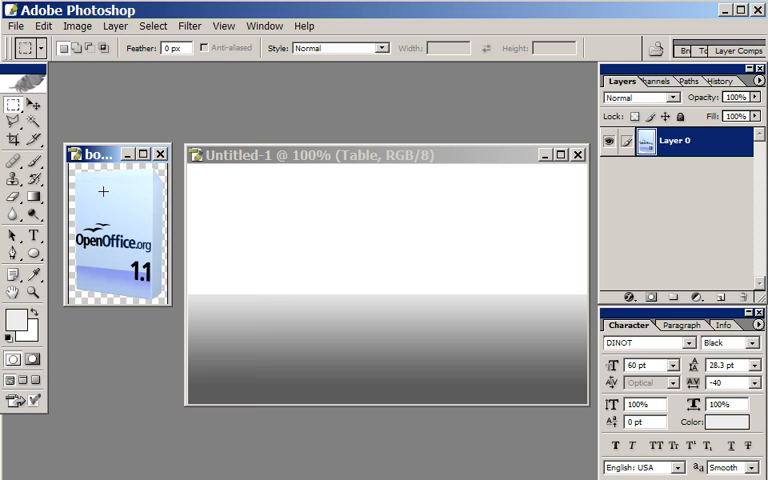
Copy the OpenOffice box image for pasting onto the canvas centre
click(44, 26)
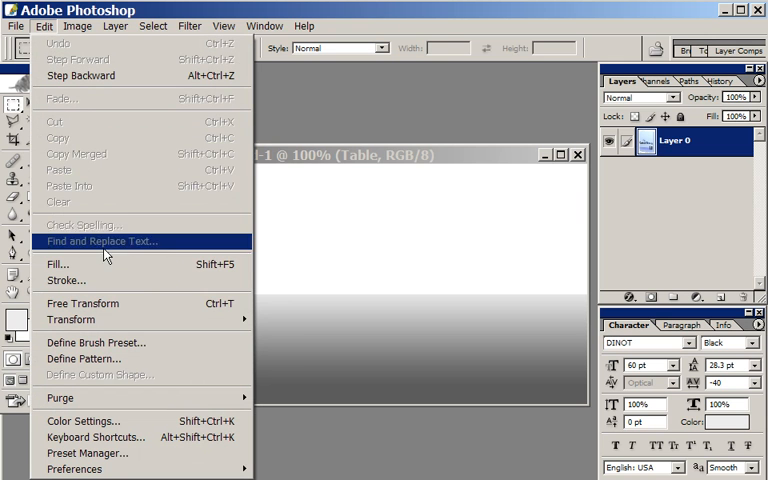
mouse_move(70, 320)
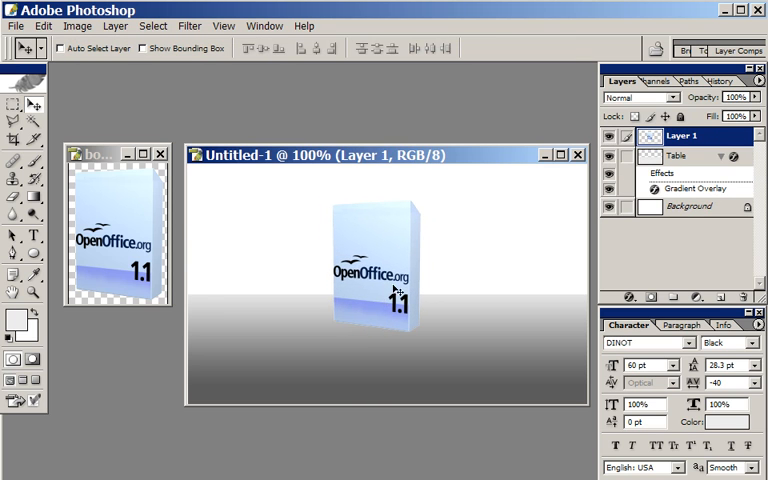
mouse_move(338, 210)
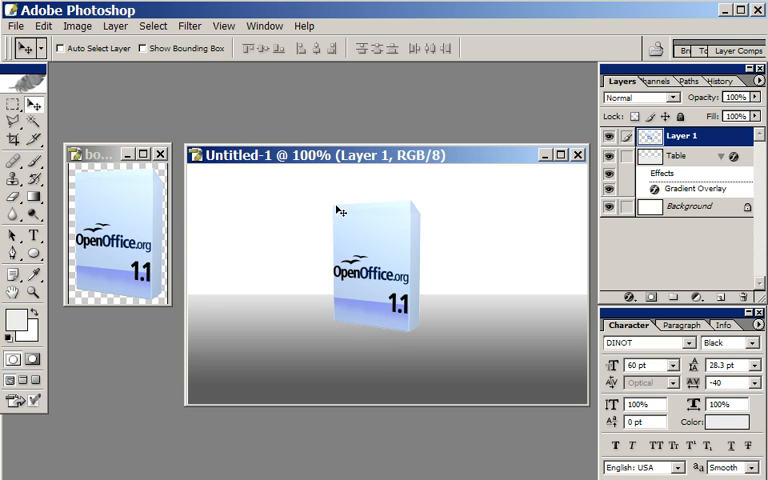
mouse_move(136, 310)
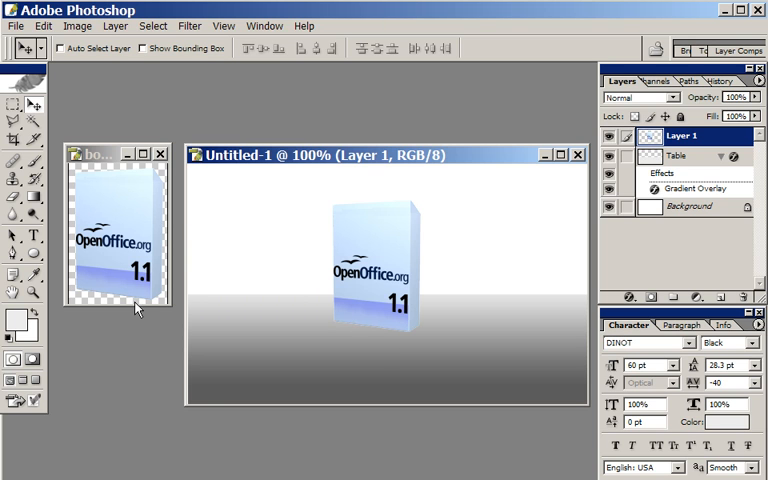
mouse_move(390, 270)
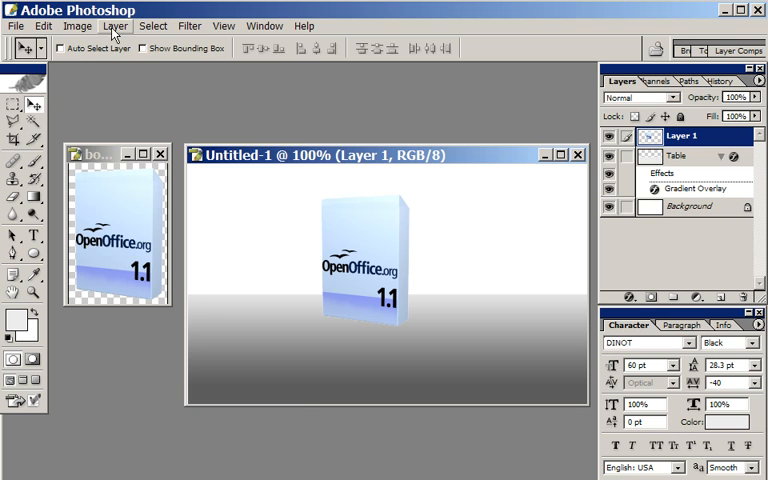
Duplicate the box layer as Box copy and flip it vertically below the original
click(116, 24)
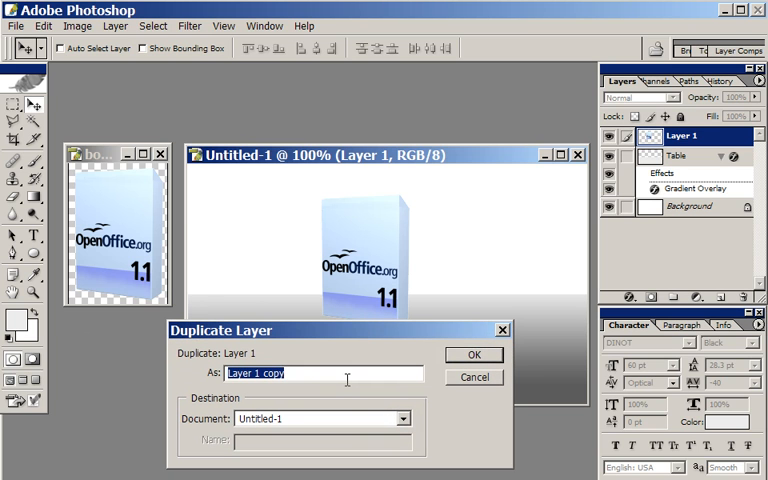
text(Box co)
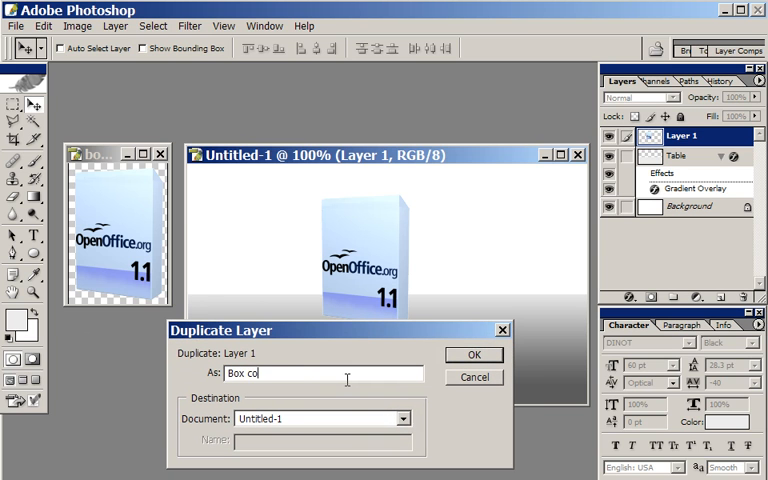
click(474, 354)
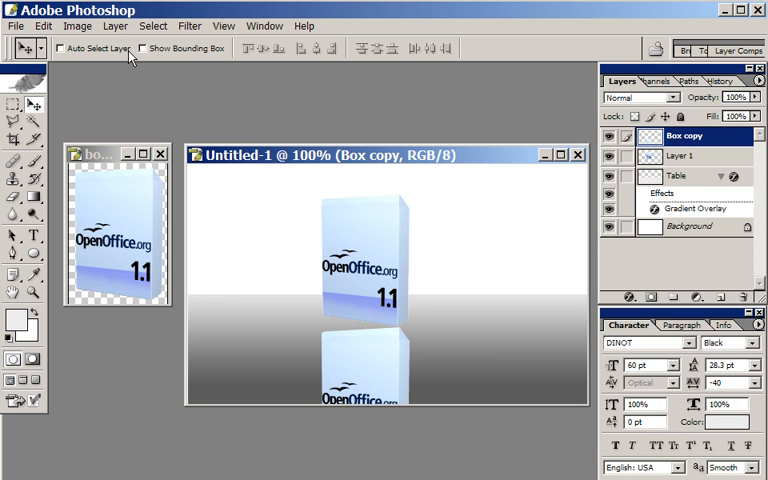
click(44, 24)
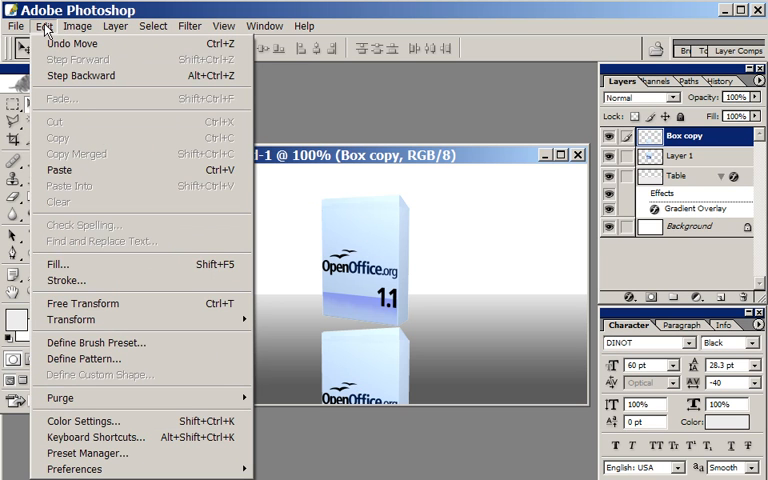
mouse_move(84, 304)
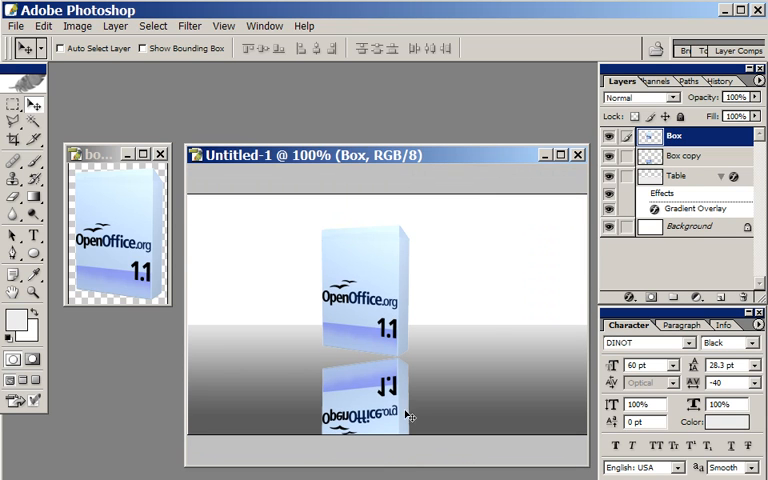
mouse_move(362, 338)
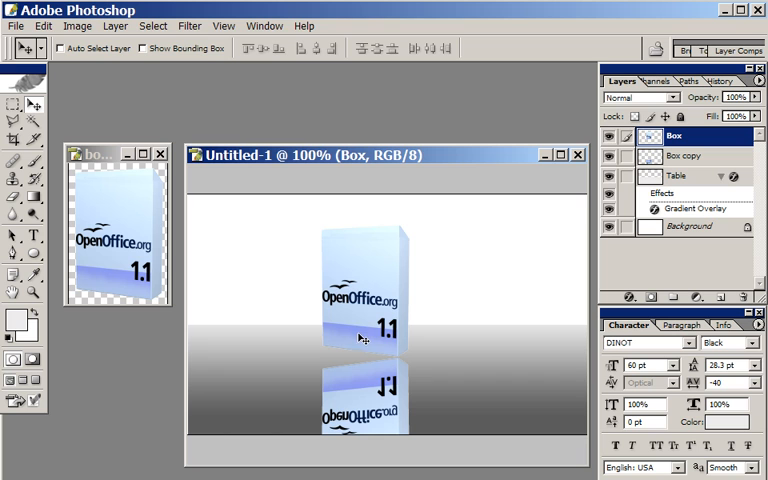
mouse_move(380, 350)
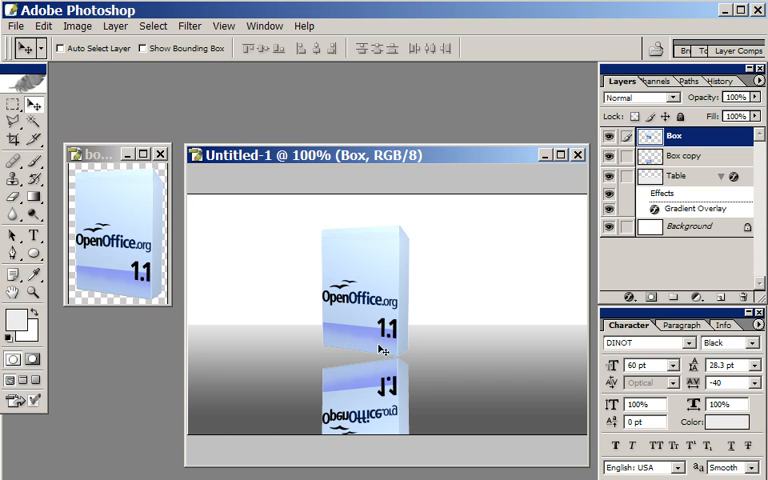
mouse_move(408, 360)
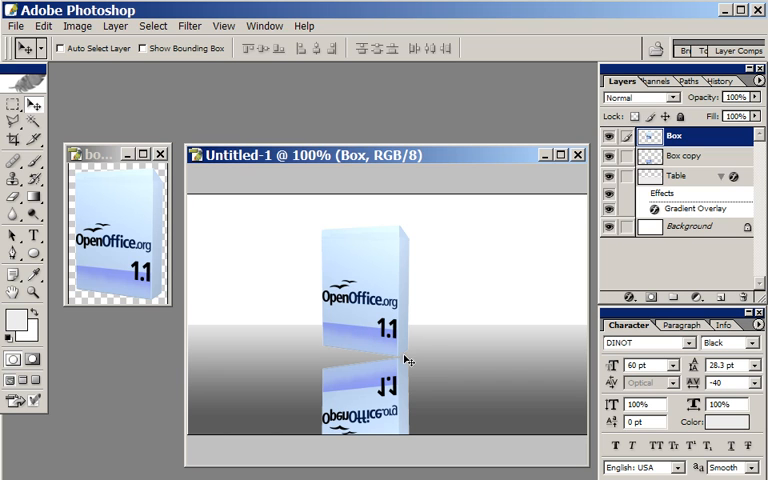
mouse_move(384, 384)
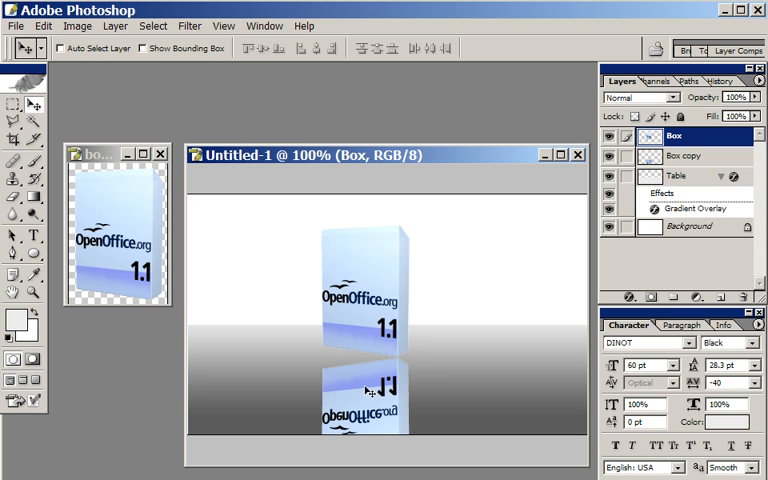
mouse_move(360, 362)
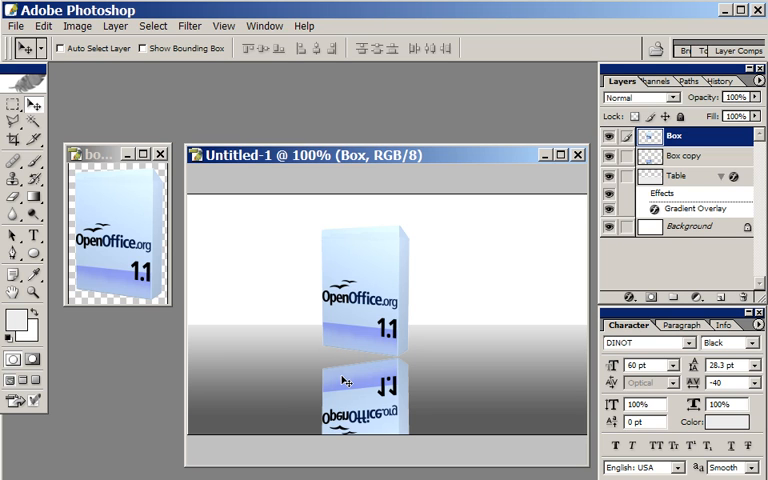
mouse_move(384, 364)
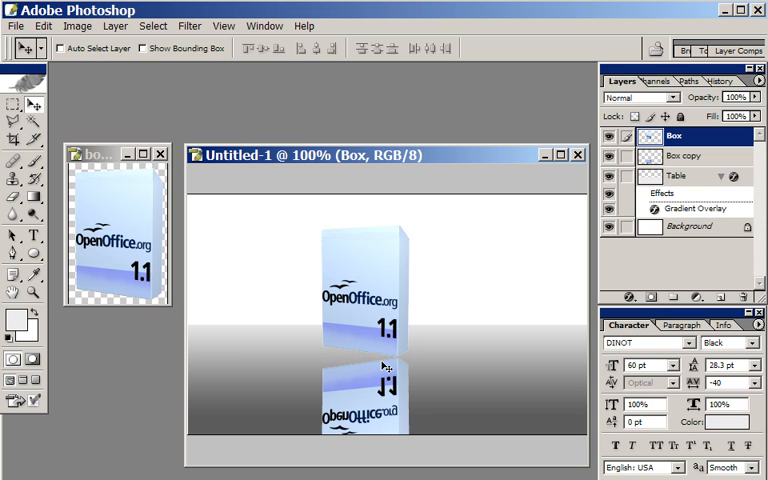
mouse_move(416, 340)
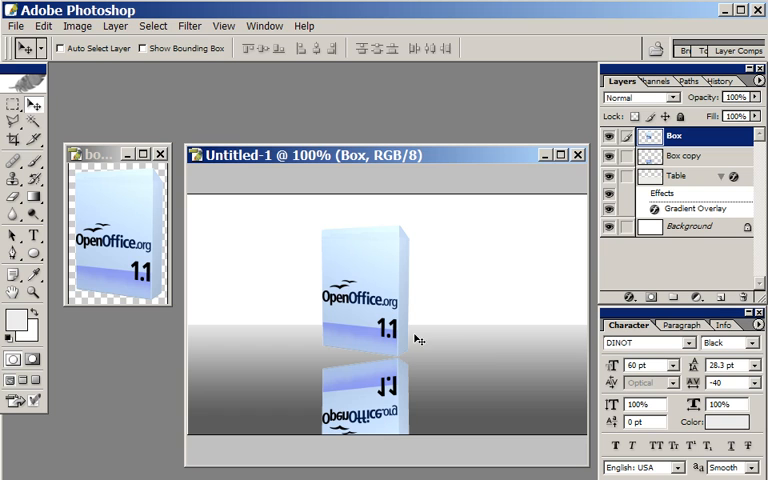
mouse_move(418, 312)
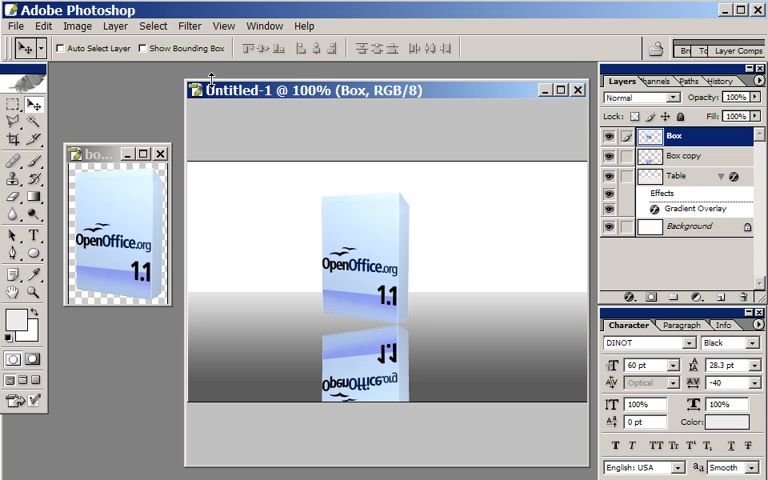
Resize the canvas to 450 pixels tall and select the Table layer
click(78, 26)
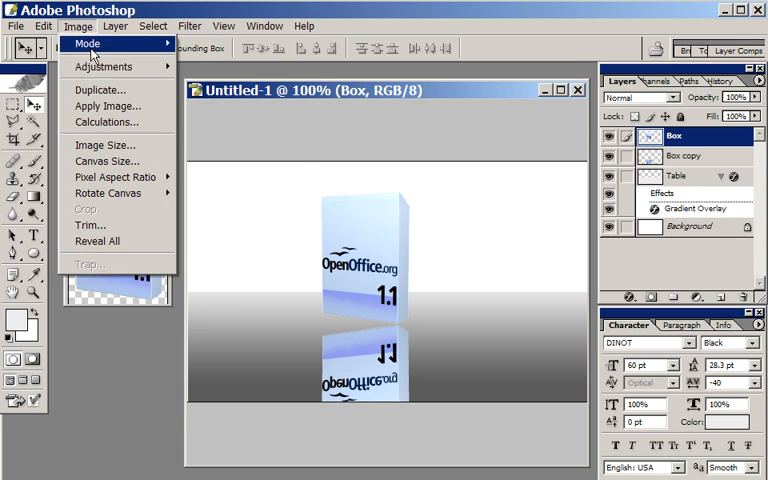
mouse_move(108, 160)
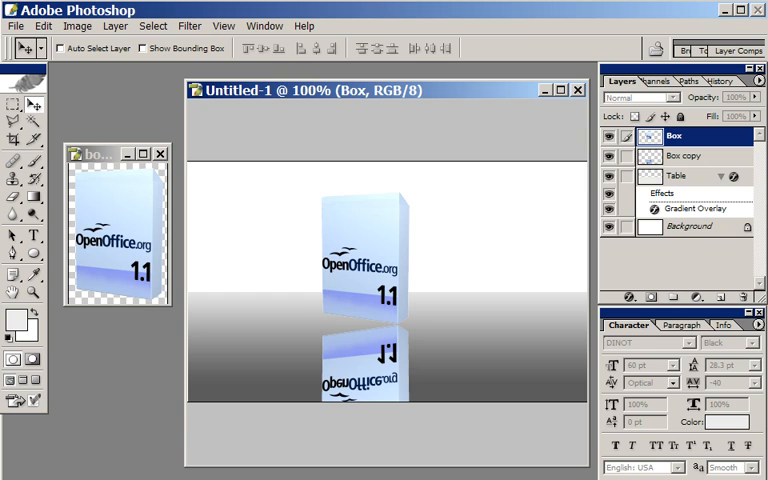
click(76, 24)
text(450)
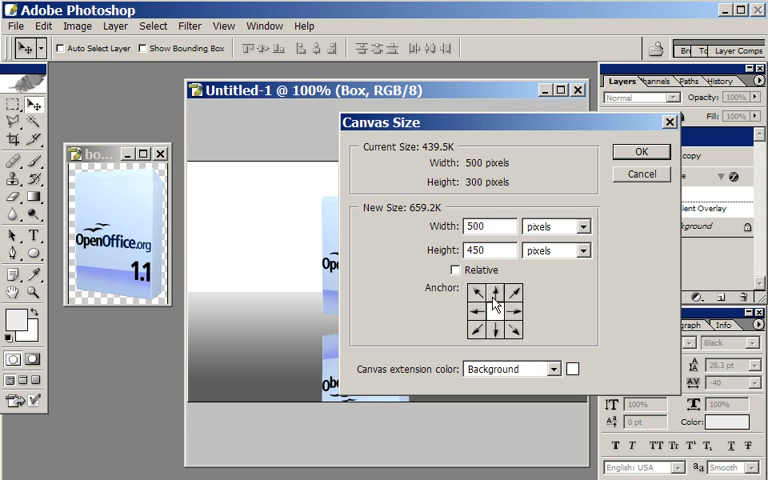
click(640, 152)
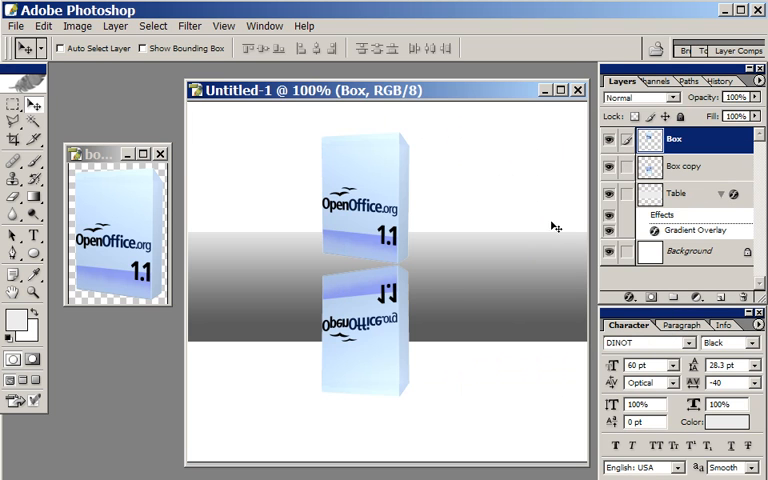
mouse_move(450, 336)
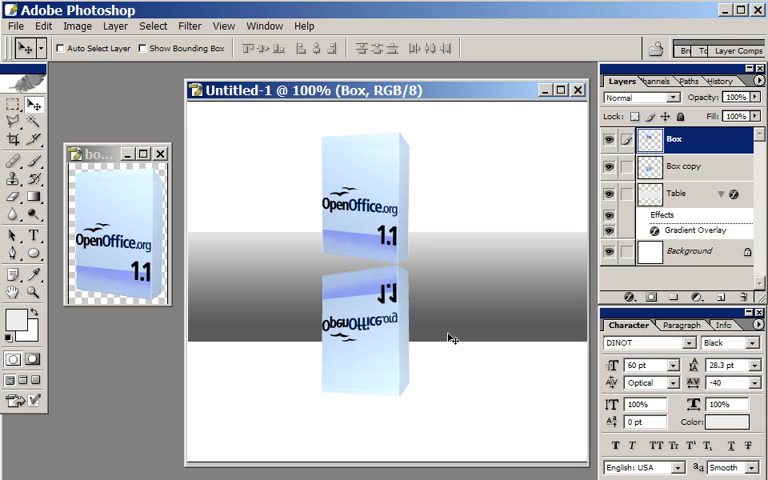
mouse_move(478, 316)
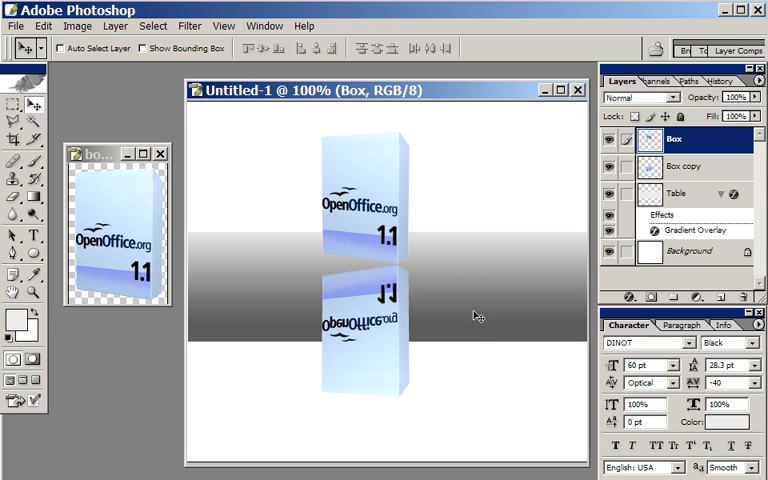
click(676, 192)
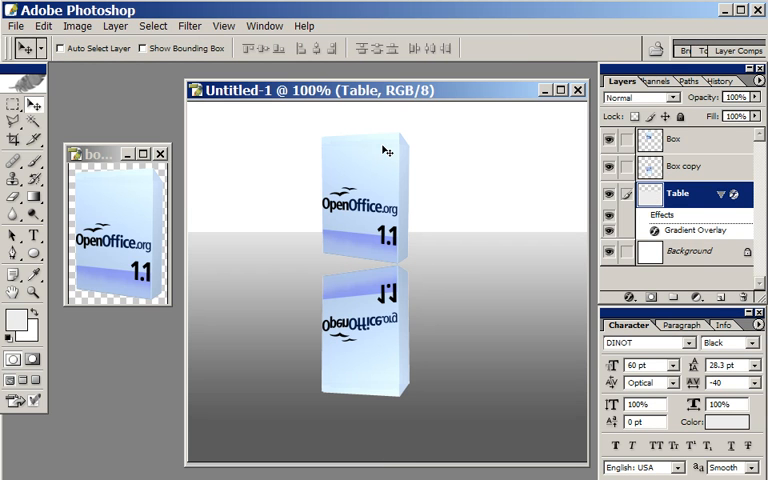
mouse_move(372, 212)
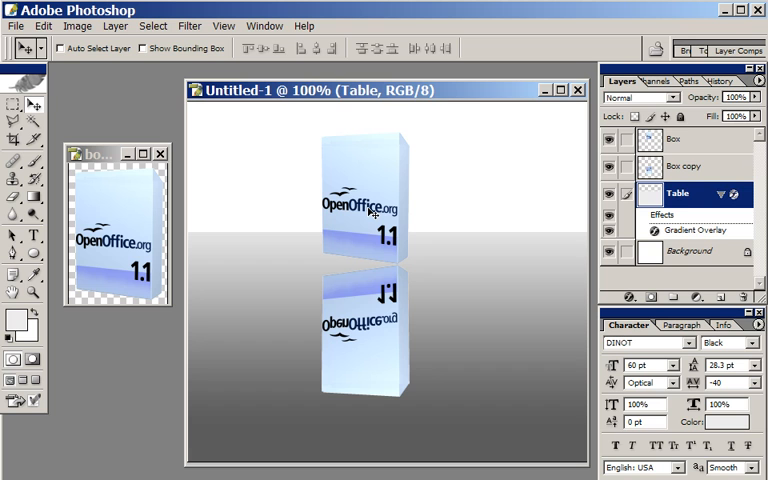
Drag the box and its reflection slightly right, then target the Box copy layer
click(672, 140)
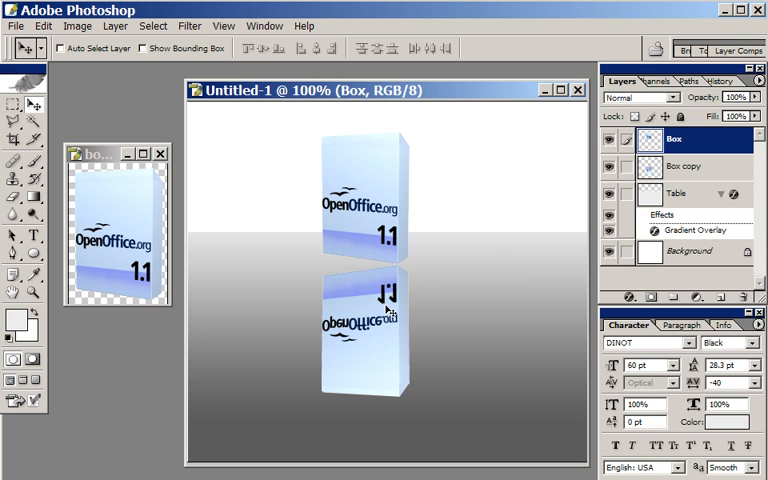
drag(350, 270, 404, 270)
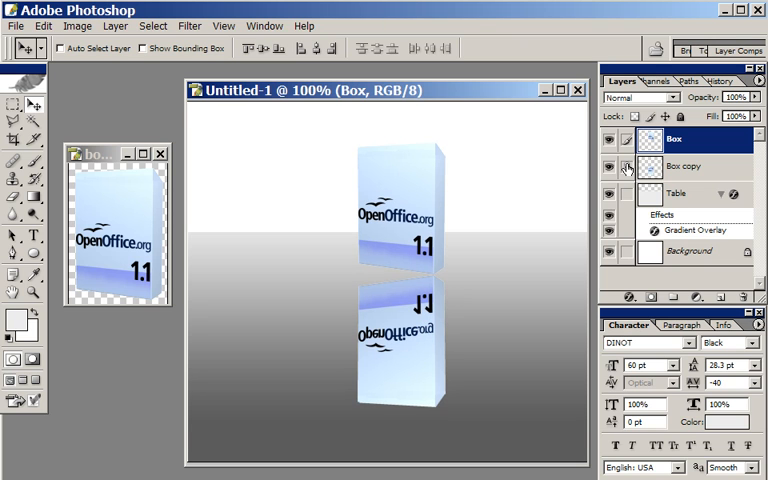
click(608, 166)
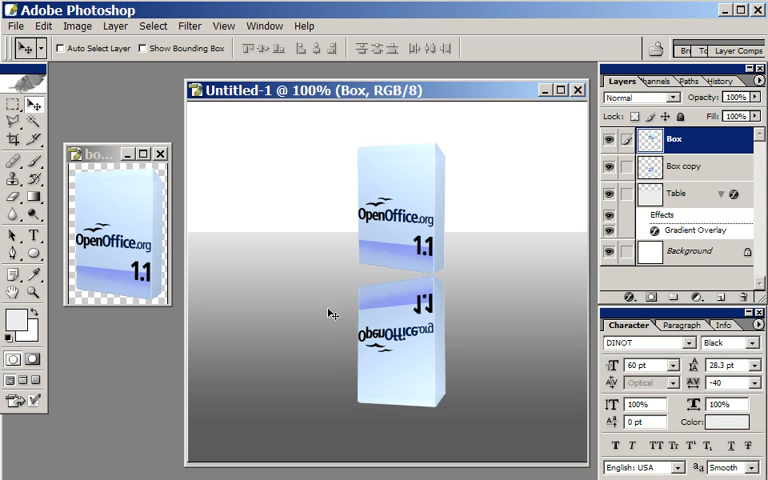
mouse_move(400, 338)
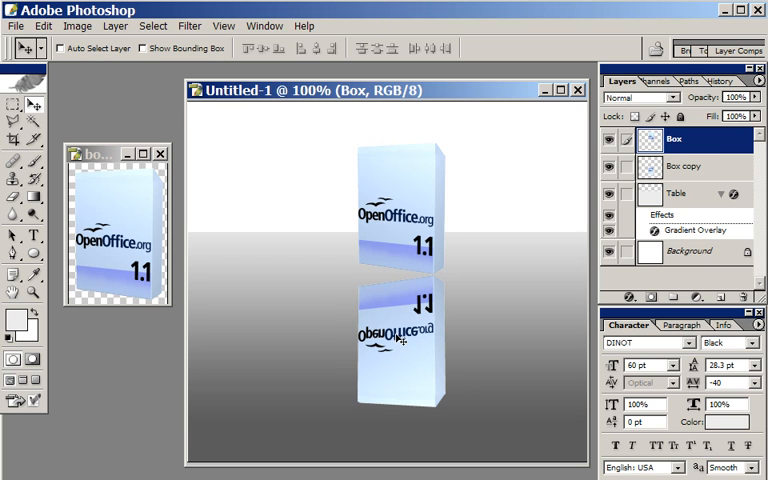
click(684, 166)
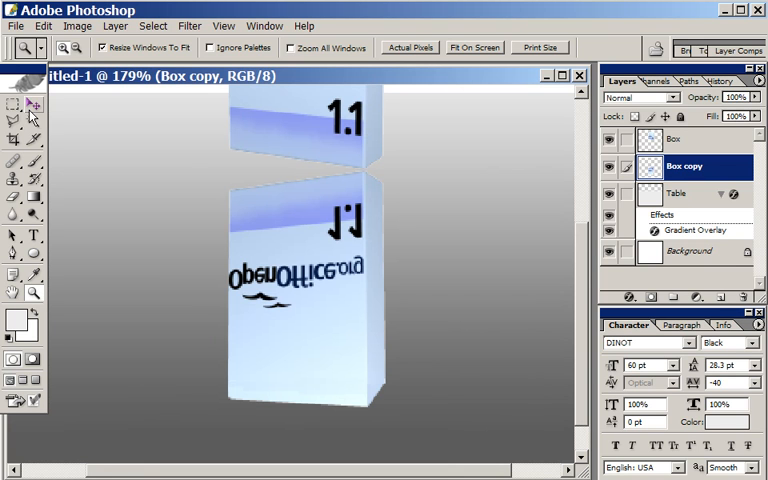
Marquee the reflection's left face and start transforming it to match the box edge
click(12, 104)
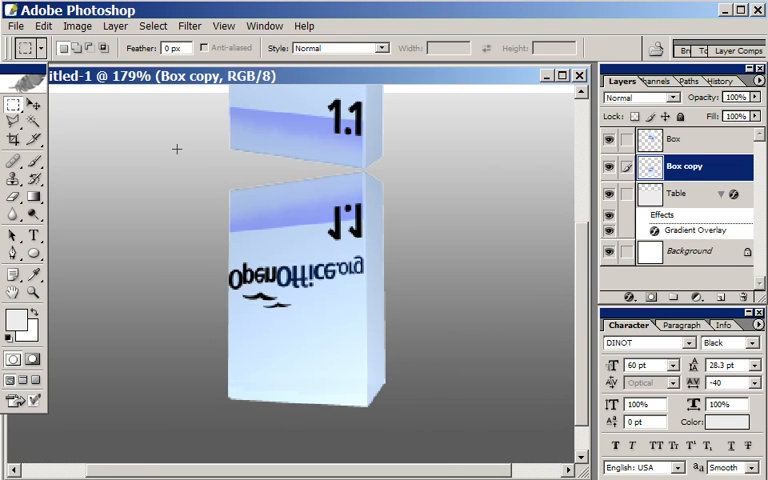
drag(176, 150, 324, 388)
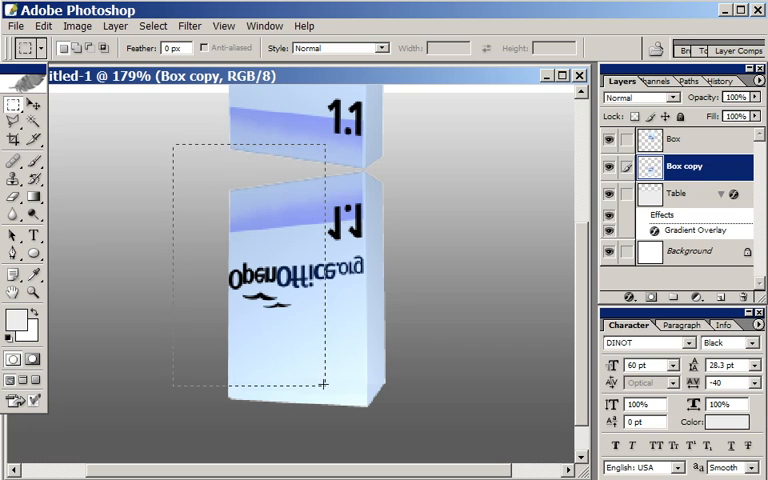
drag(324, 384, 368, 424)
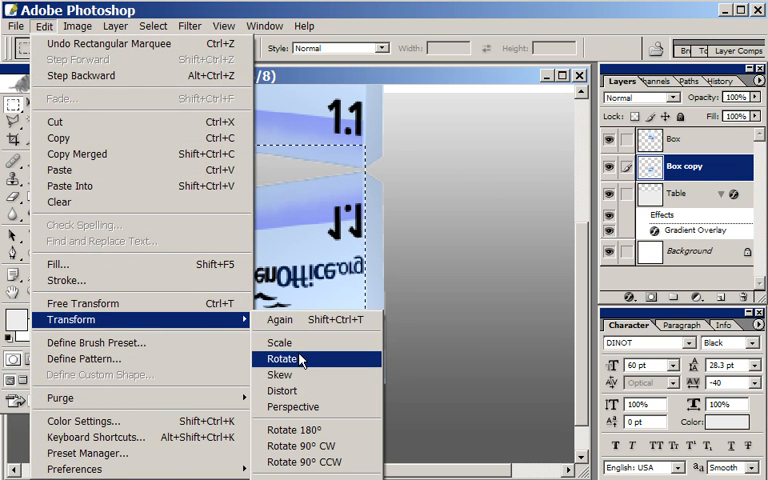
click(280, 358)
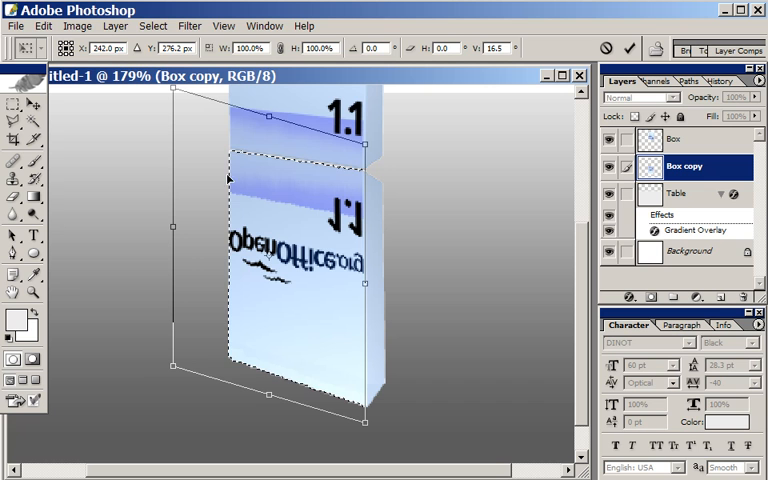
mouse_move(180, 236)
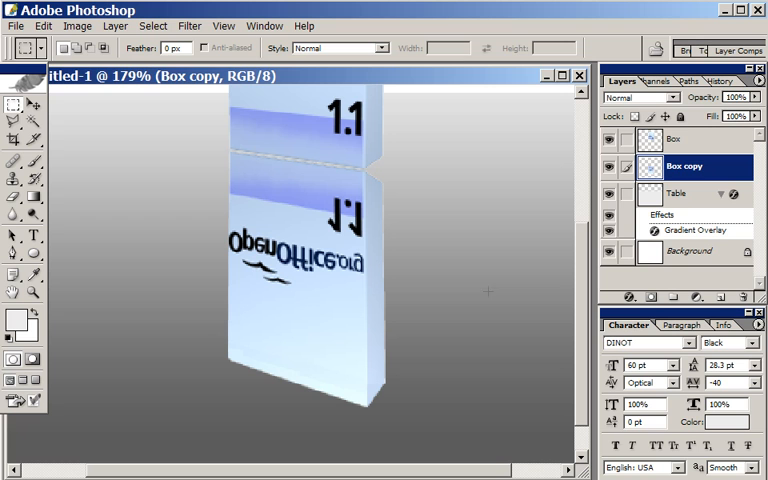
Select the reflection's side face, distort it to follow the box's side edge, return to 100%
drag(388, 148, 516, 444)
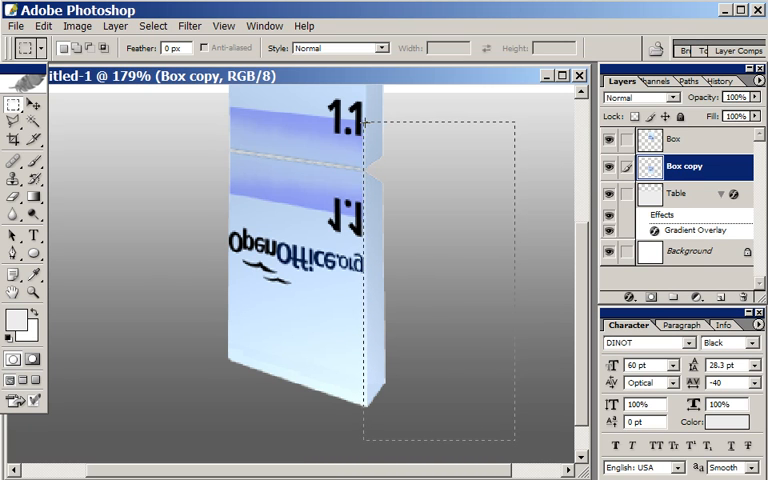
click(32, 292)
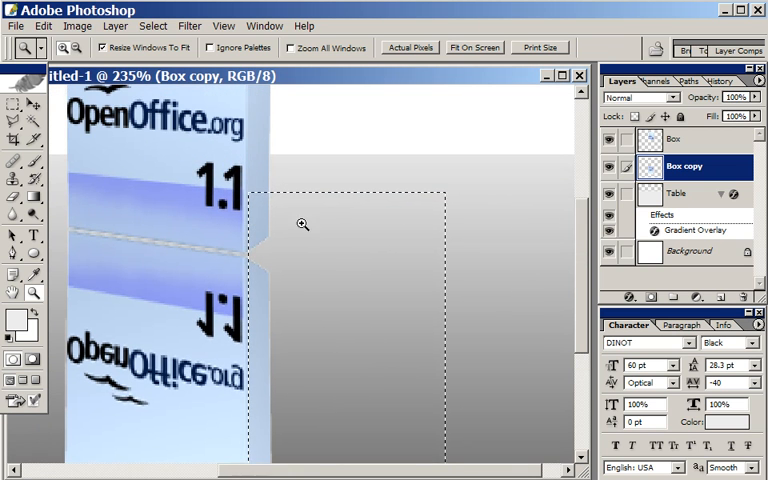
click(44, 26)
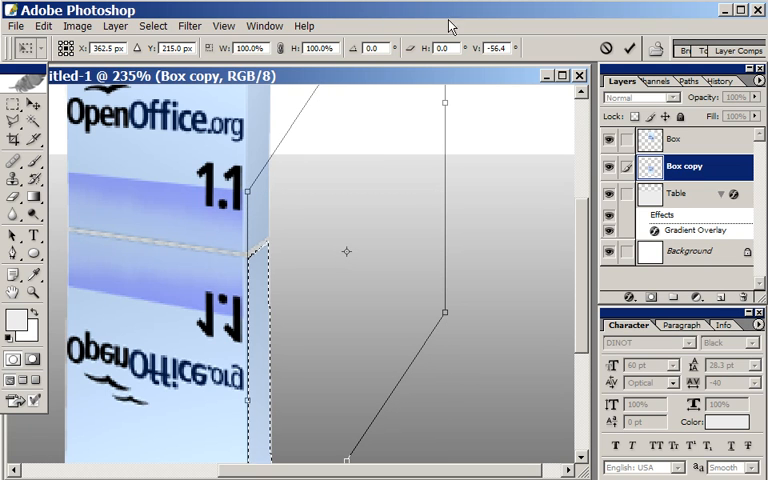
click(32, 292)
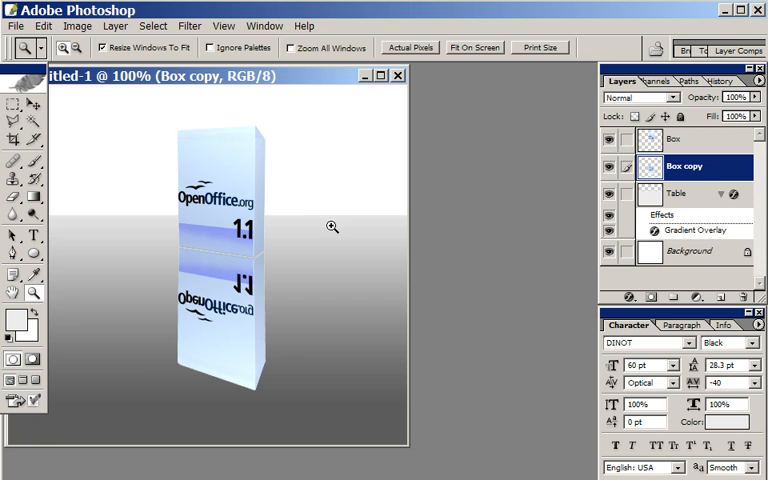
mouse_move(272, 264)
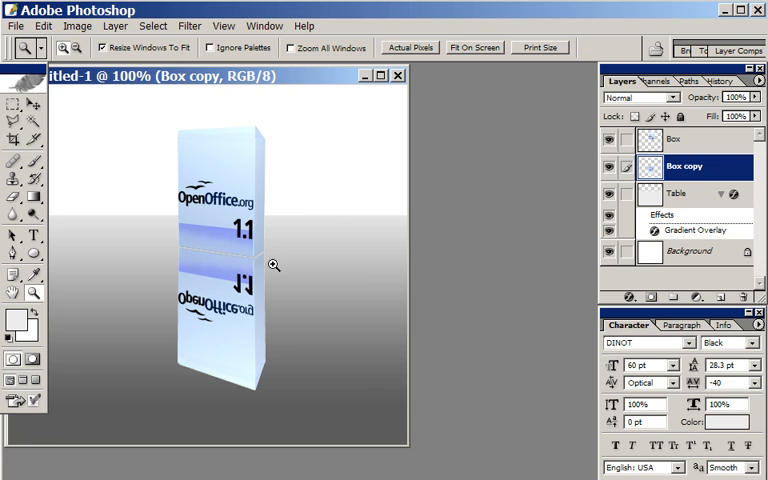
mouse_move(184, 264)
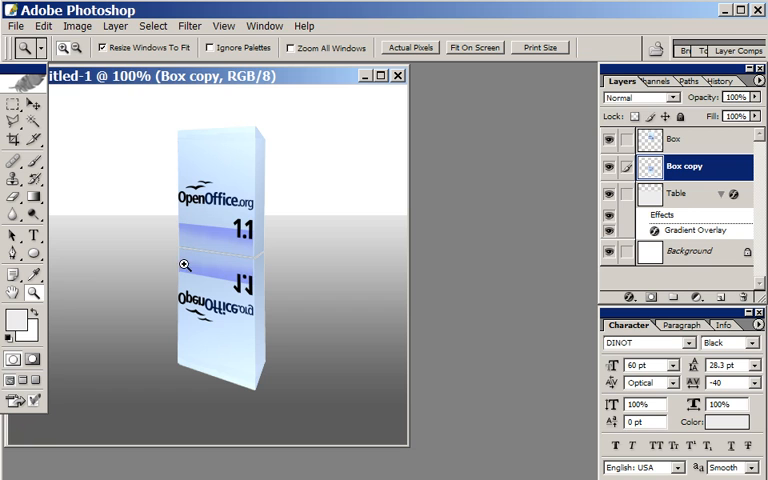
mouse_move(332, 260)
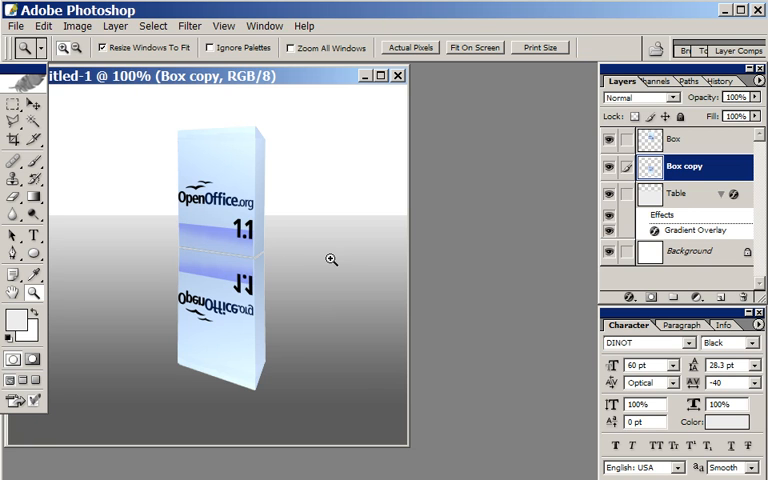
mouse_move(352, 256)
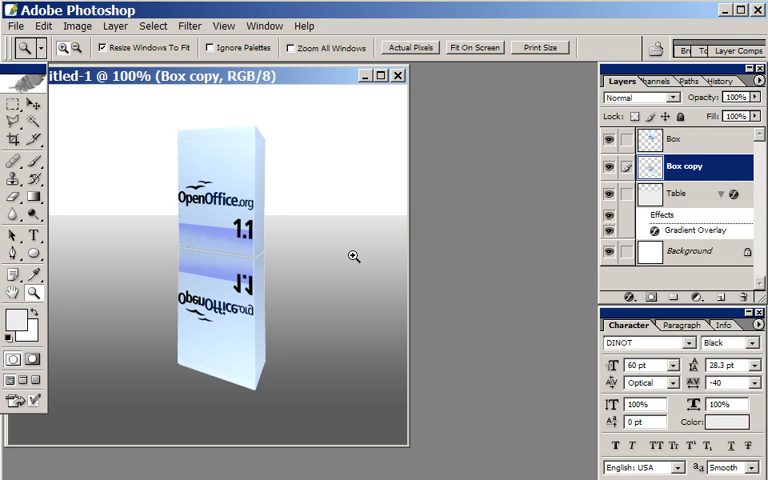
mouse_move(264, 270)
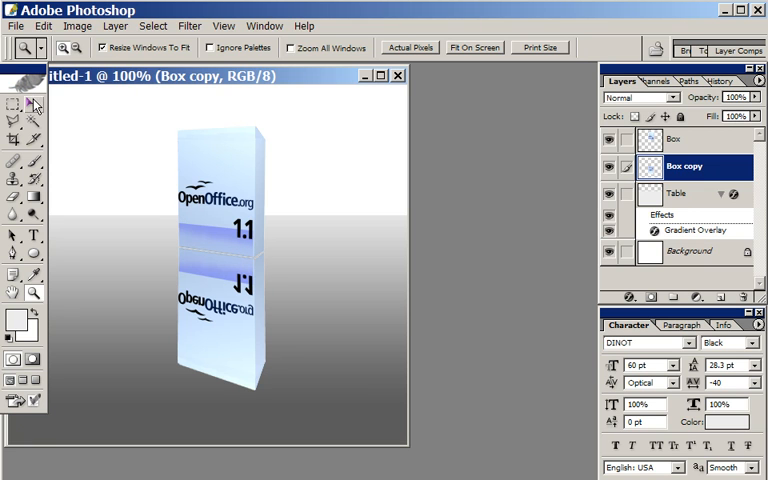
click(10, 104)
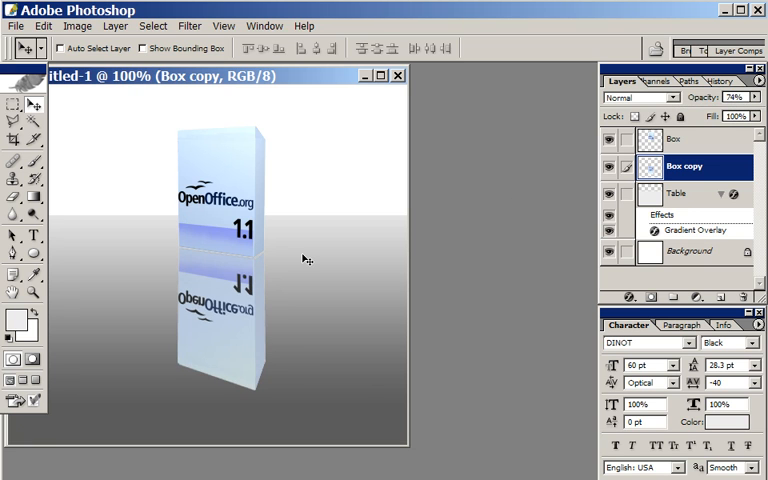
mouse_move(308, 308)
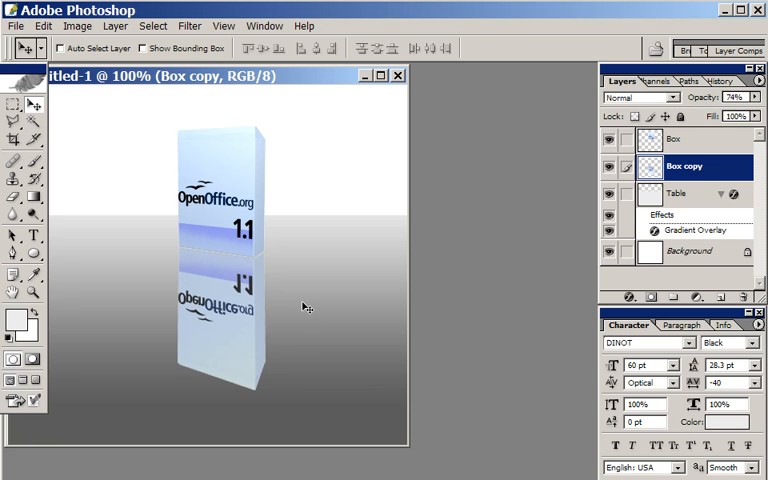
mouse_move(292, 296)
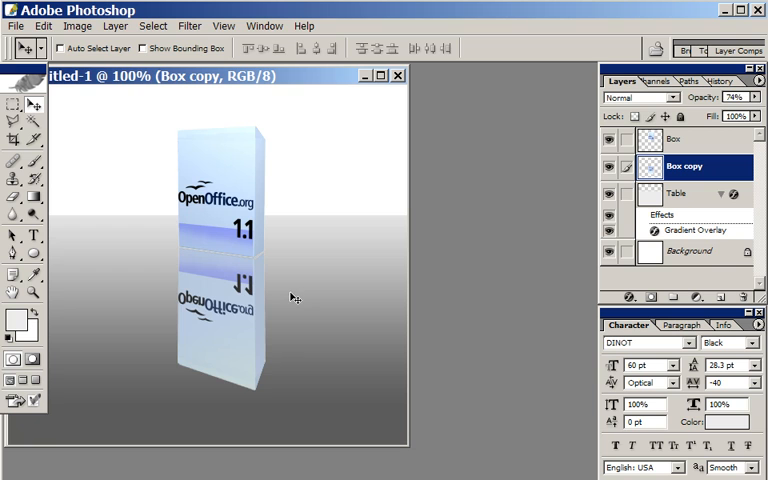
click(730, 96)
text(80)
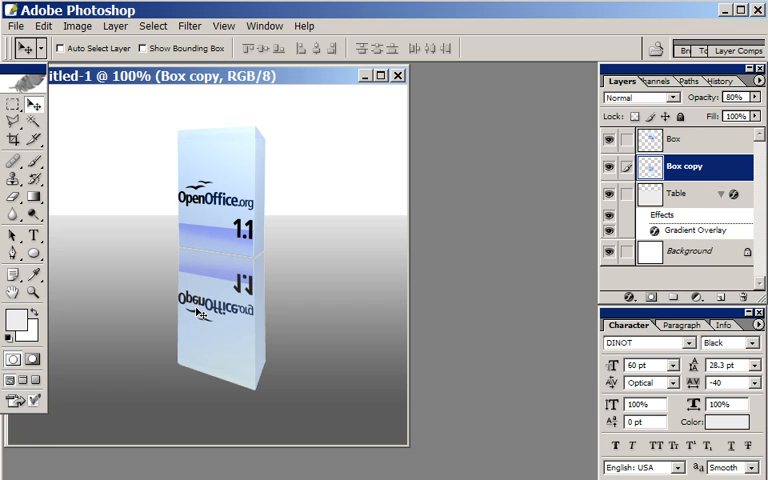
mouse_move(698, 168)
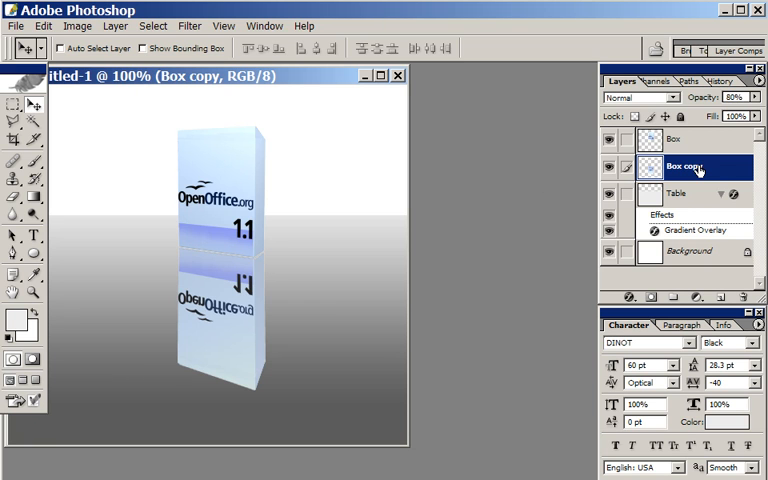
mouse_move(220, 252)
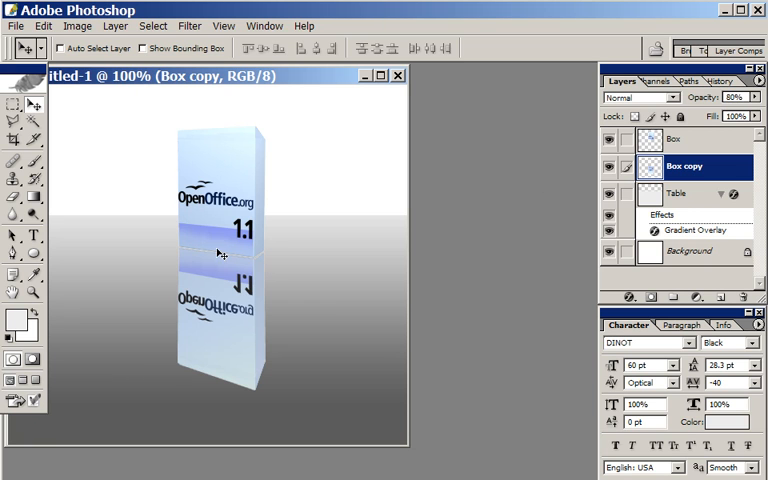
mouse_move(220, 264)
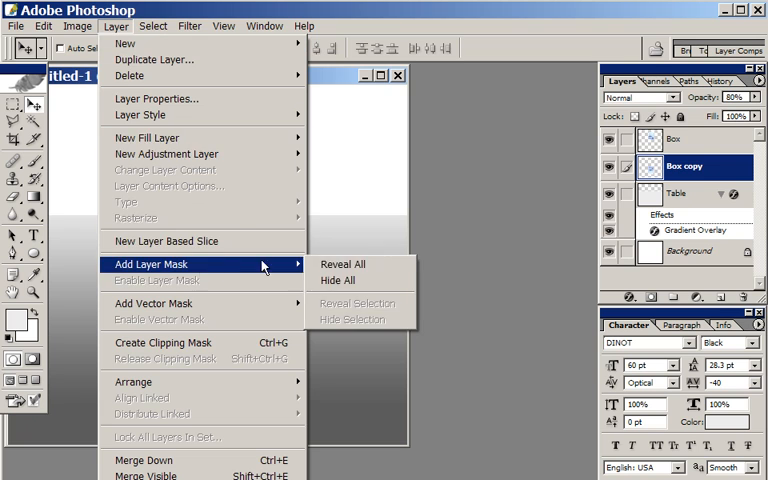
Add a Reveal All layer mask to Box copy and target the mask for editing
click(344, 264)
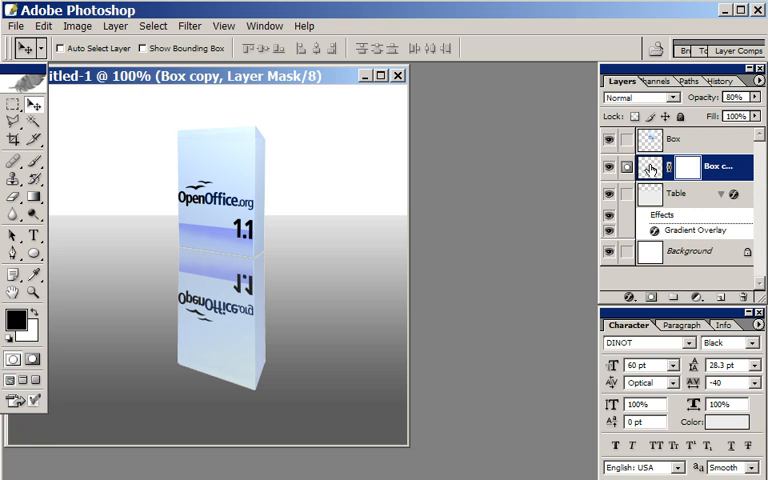
click(648, 168)
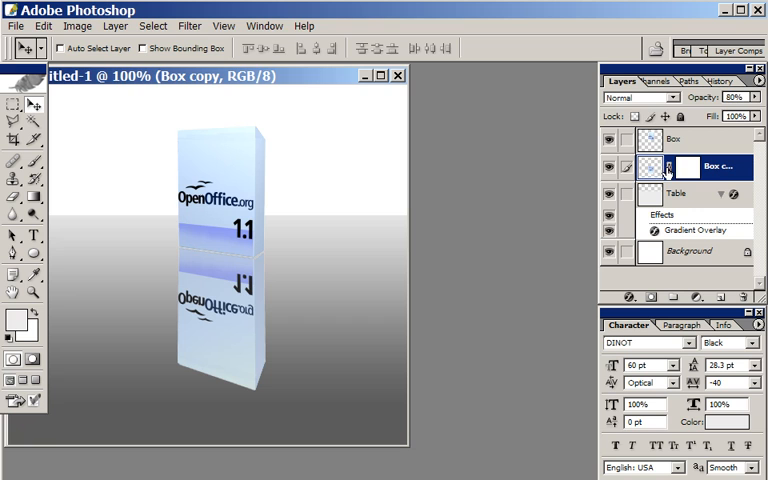
click(686, 168)
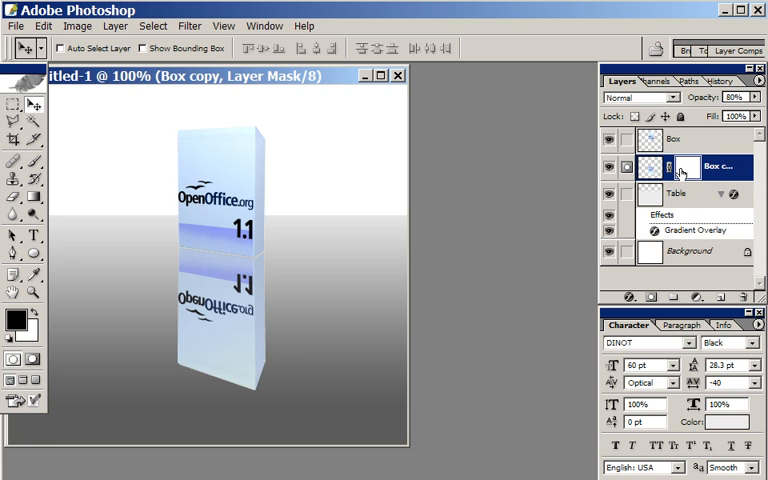
click(682, 166)
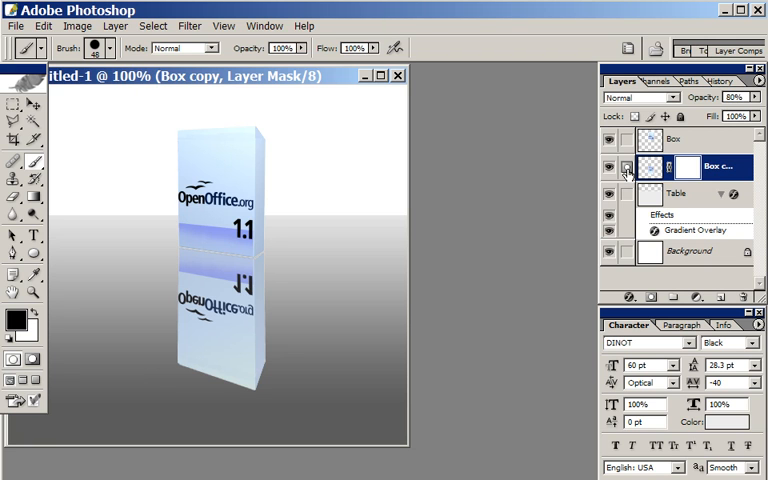
click(662, 168)
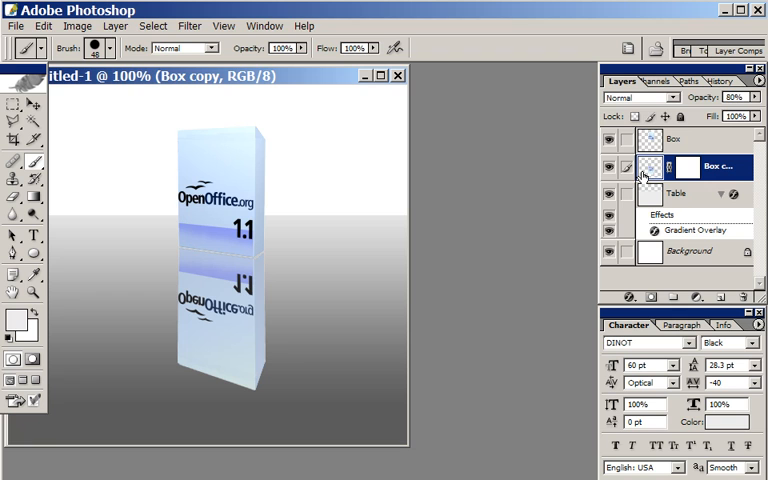
click(684, 168)
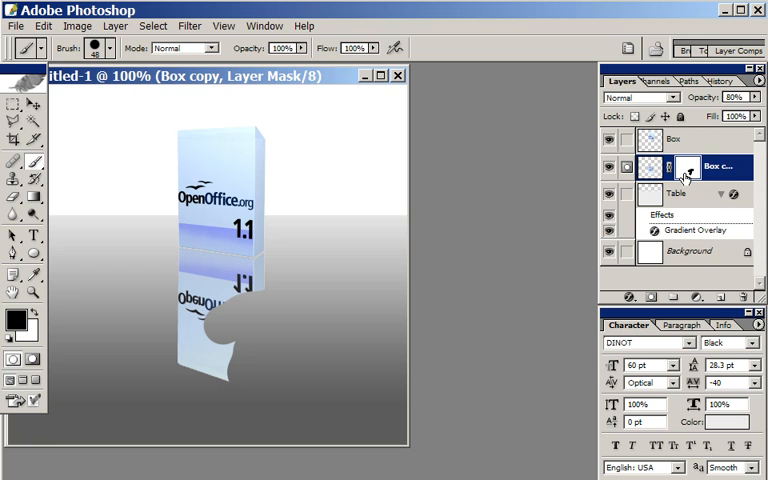
mouse_move(684, 170)
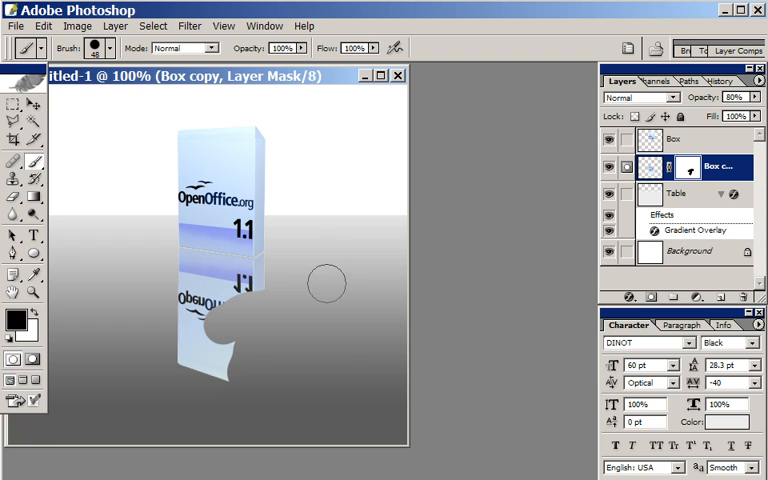
mouse_move(30, 316)
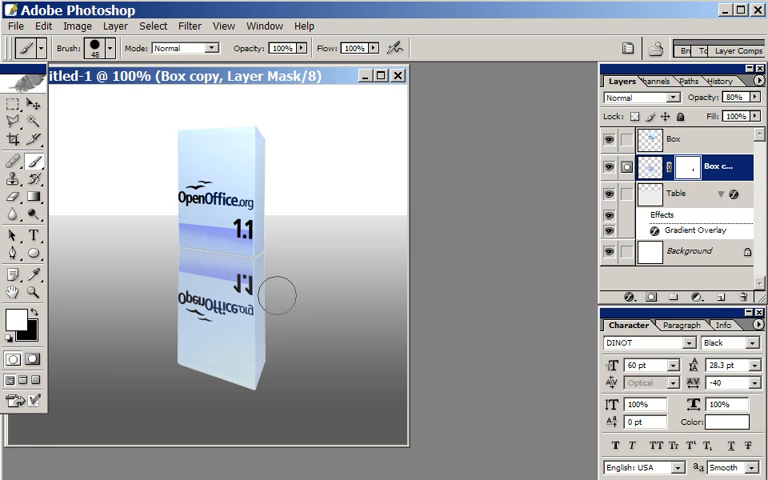
mouse_move(300, 262)
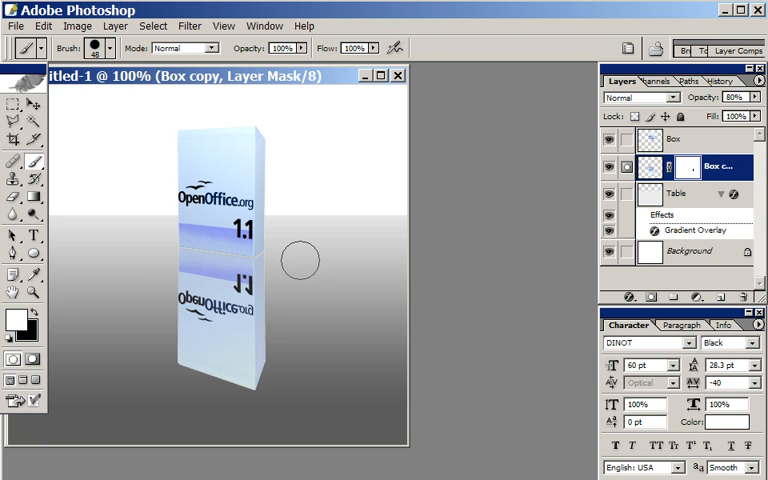
mouse_move(284, 370)
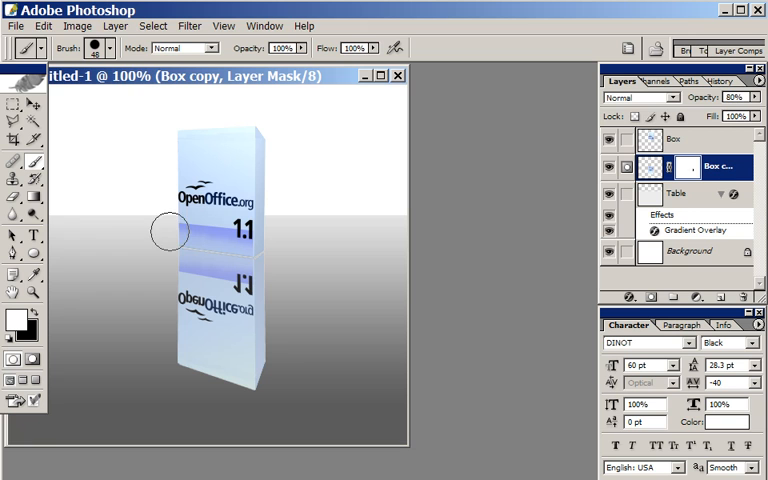
mouse_move(570, 188)
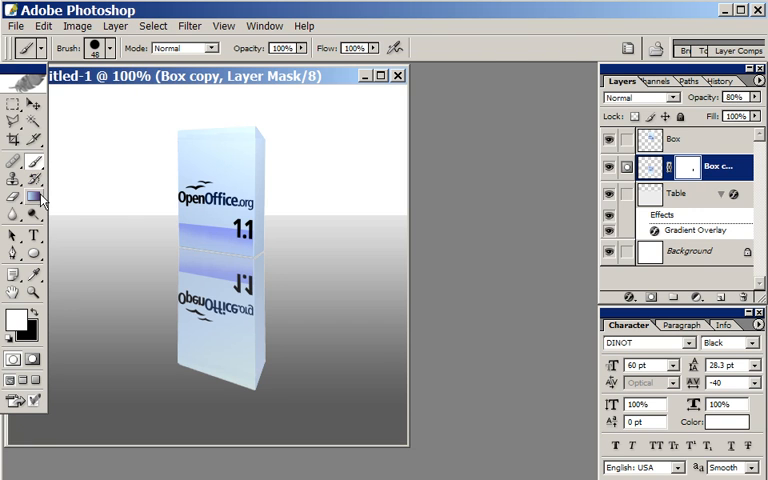
Pick the Gradient Tool to fade the reflection black-to-white on its mask
click(32, 198)
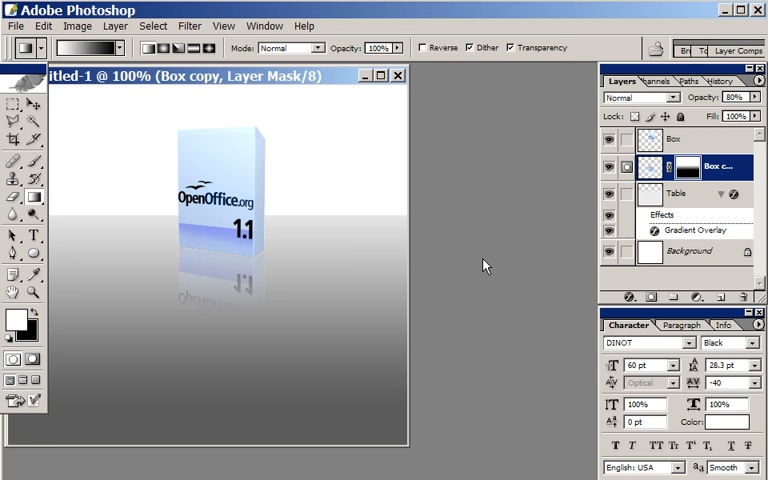
mouse_move(552, 244)
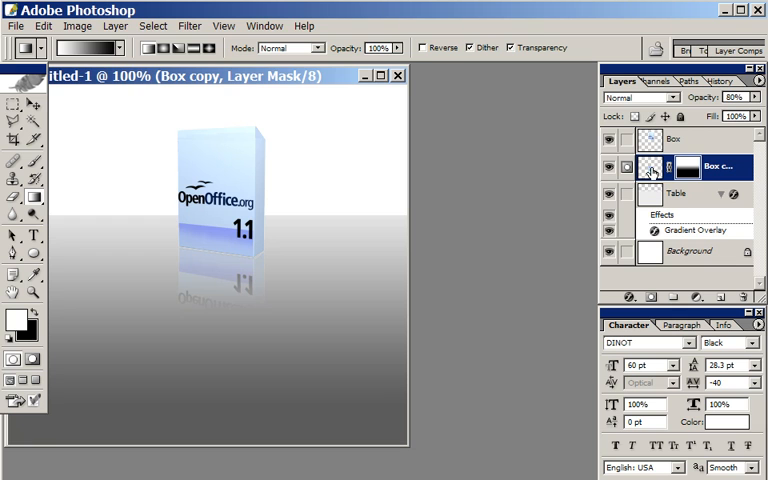
click(628, 166)
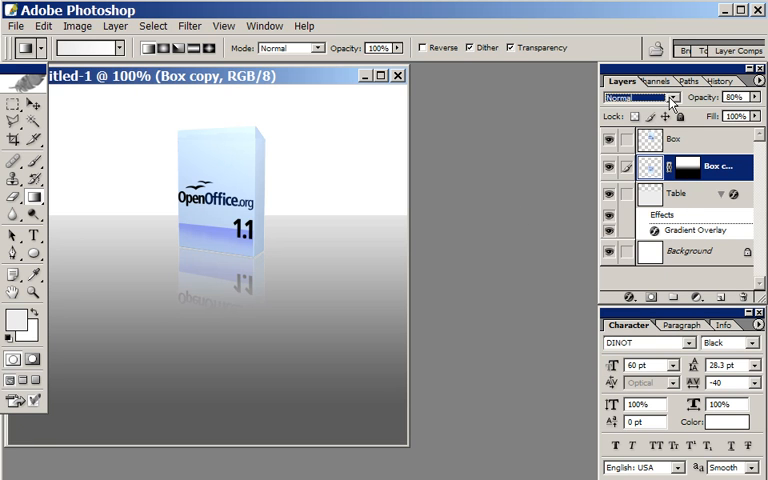
click(640, 96)
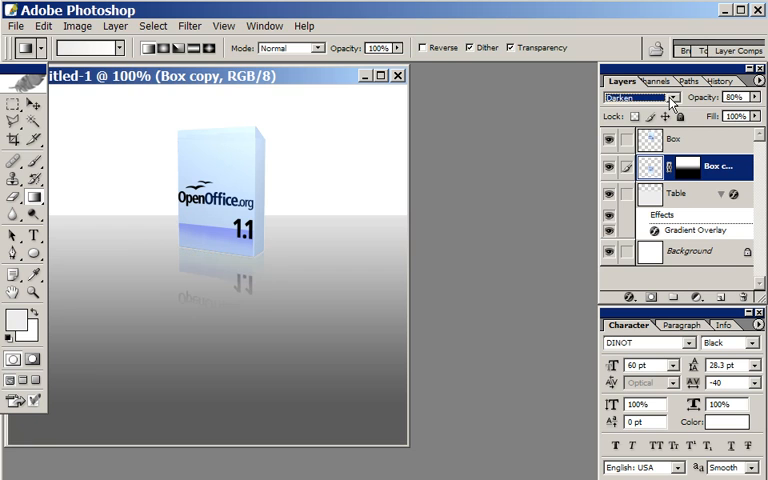
click(640, 96)
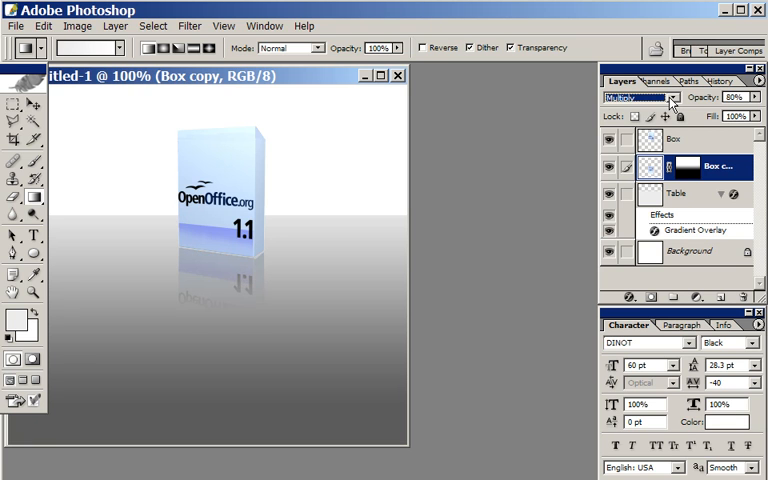
click(640, 96)
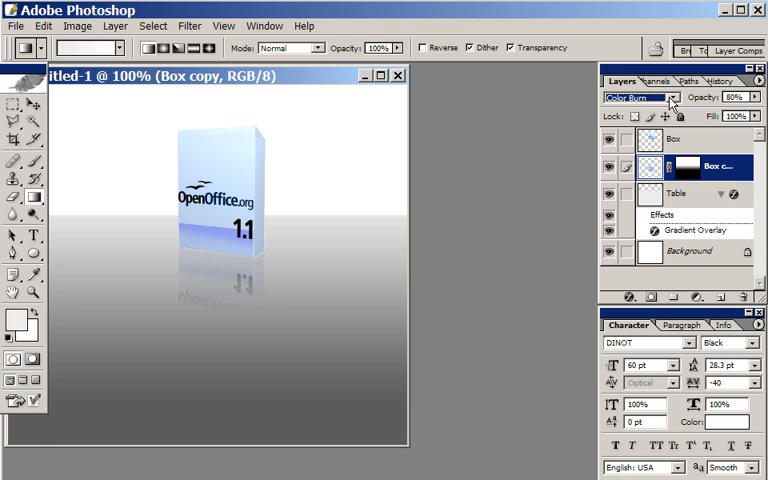
click(640, 96)
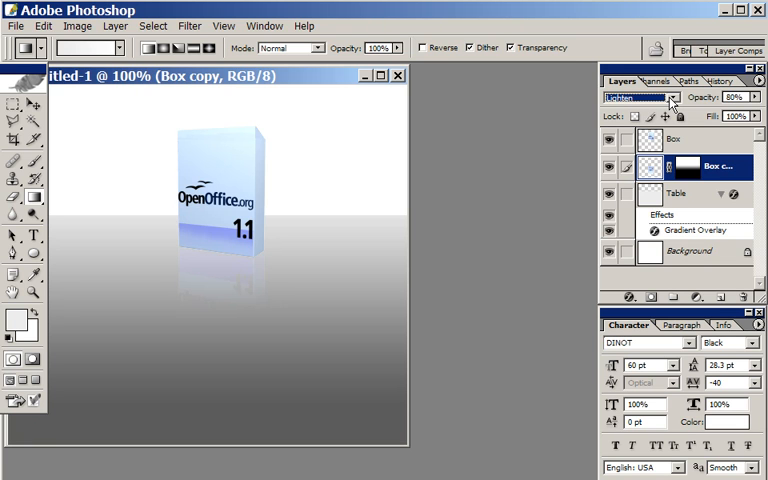
click(640, 96)
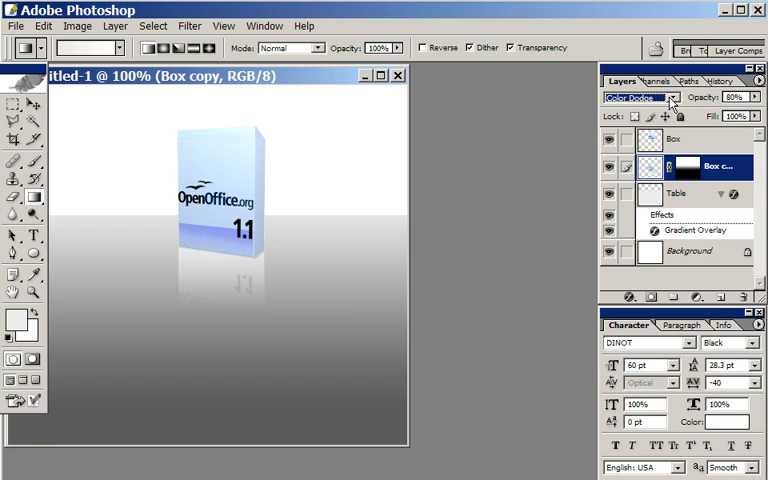
click(640, 96)
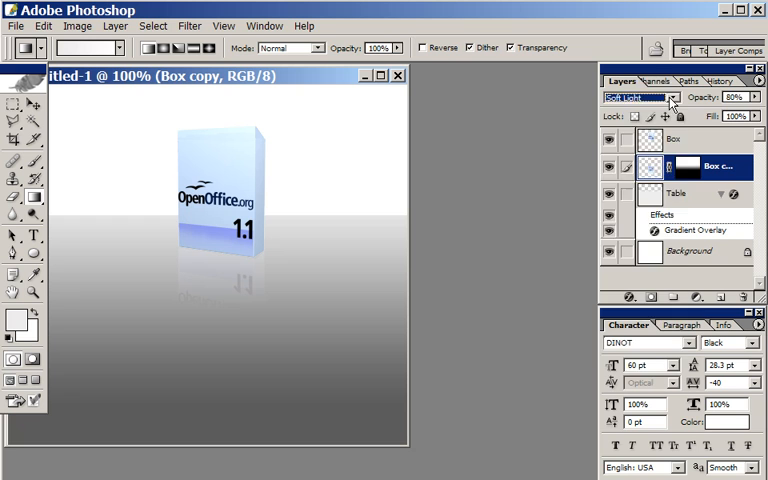
click(640, 96)
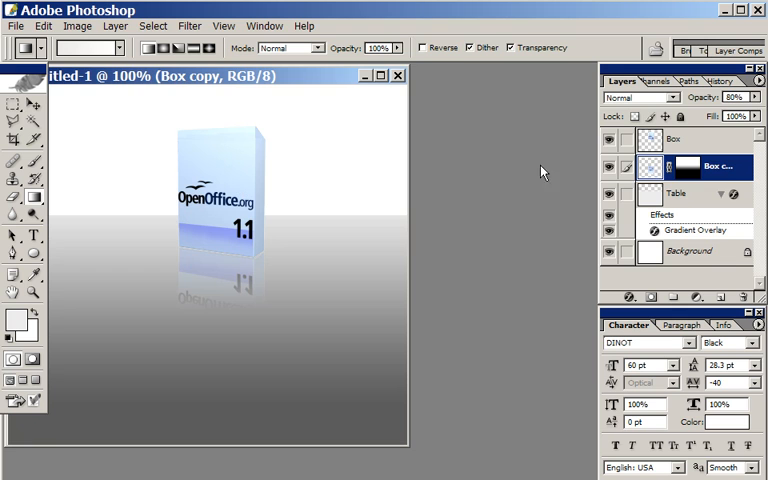
mouse_move(342, 144)
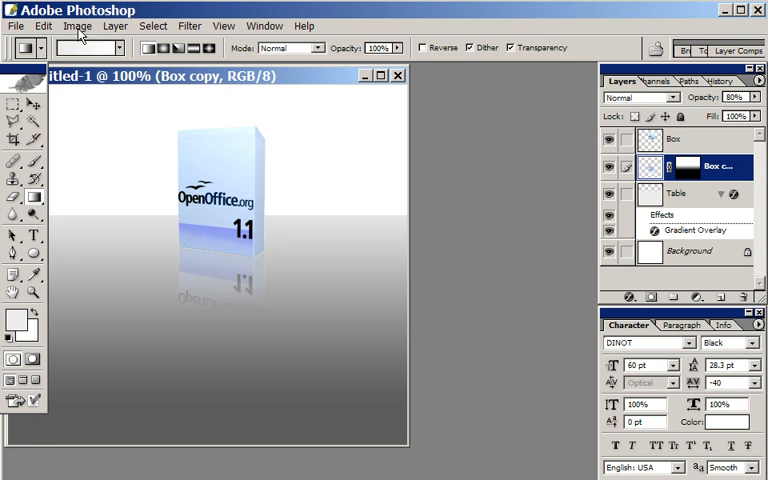
Lower the reflection's saturation with Hue/Saturation so it looks paler and greyer than the box
click(78, 24)
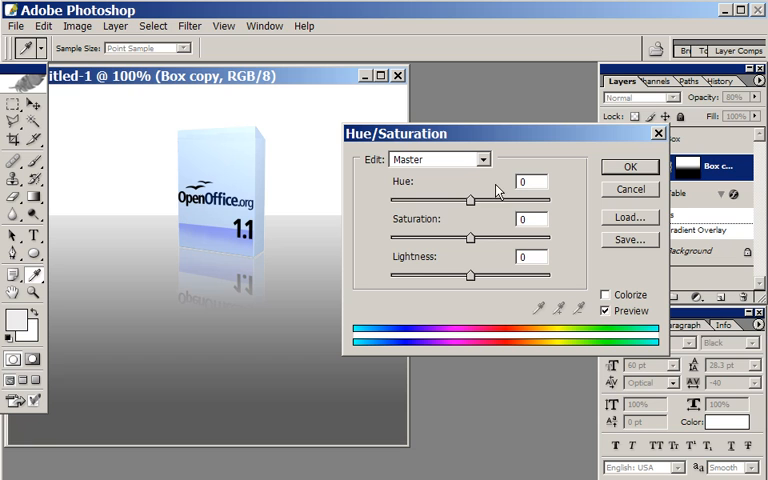
mouse_move(448, 246)
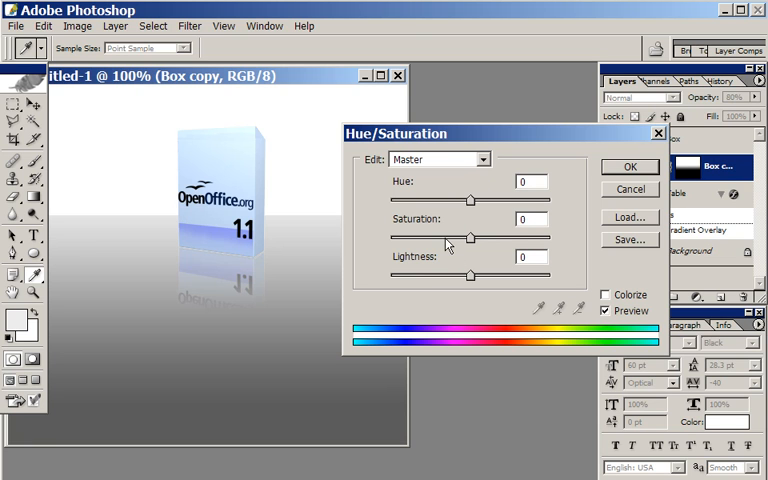
drag(470, 238, 416, 238)
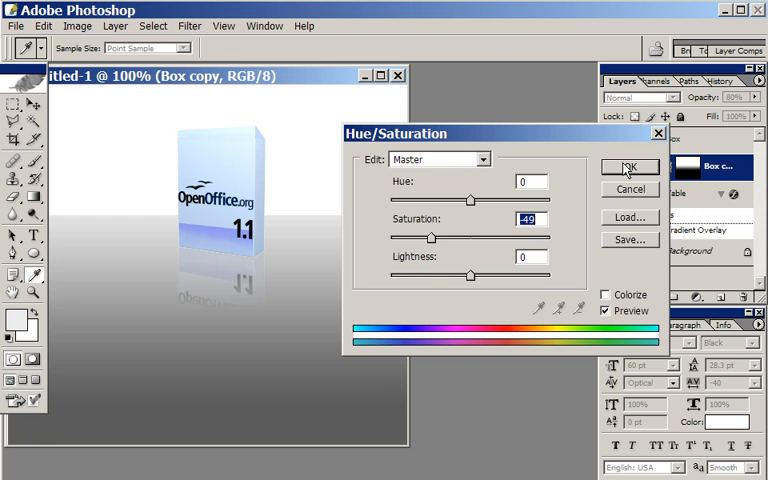
click(628, 166)
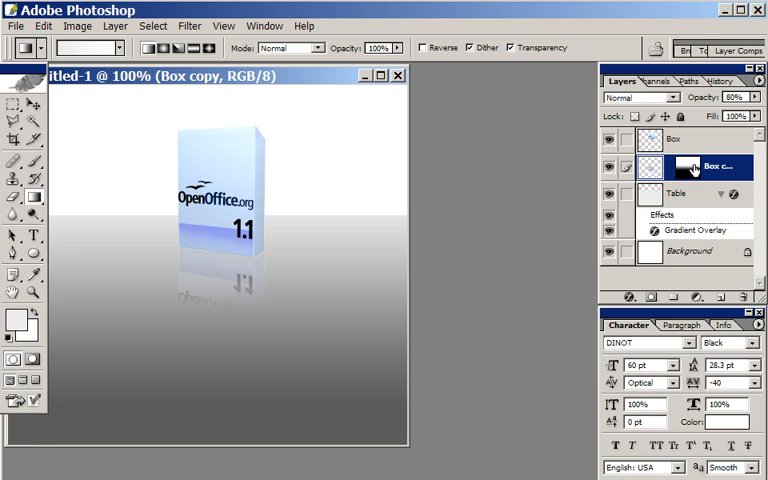
mouse_move(684, 170)
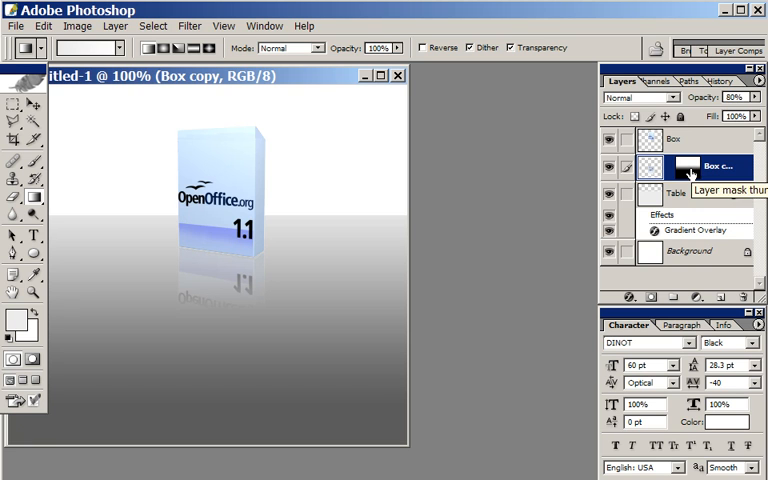
click(686, 166)
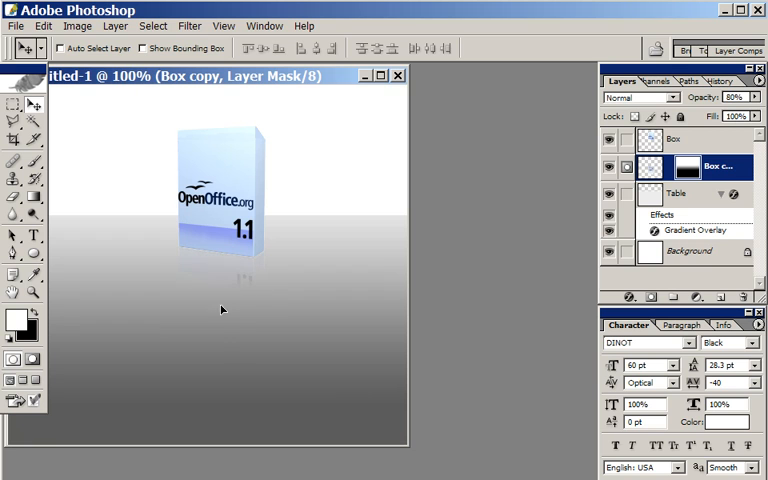
mouse_move(220, 304)
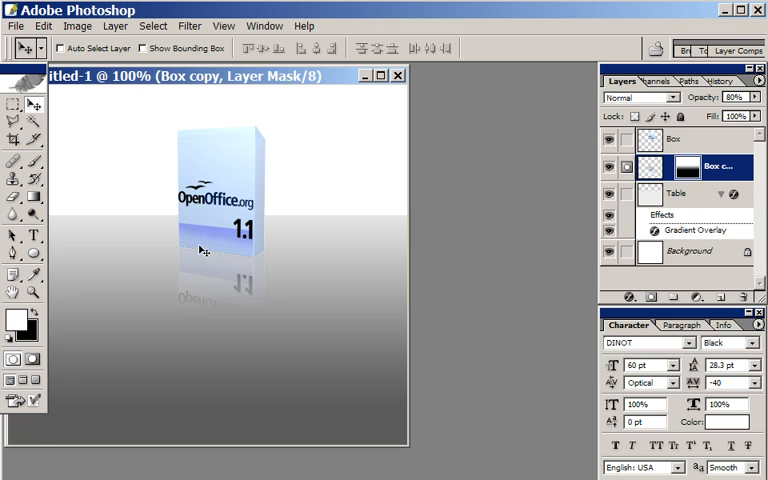
mouse_move(270, 258)
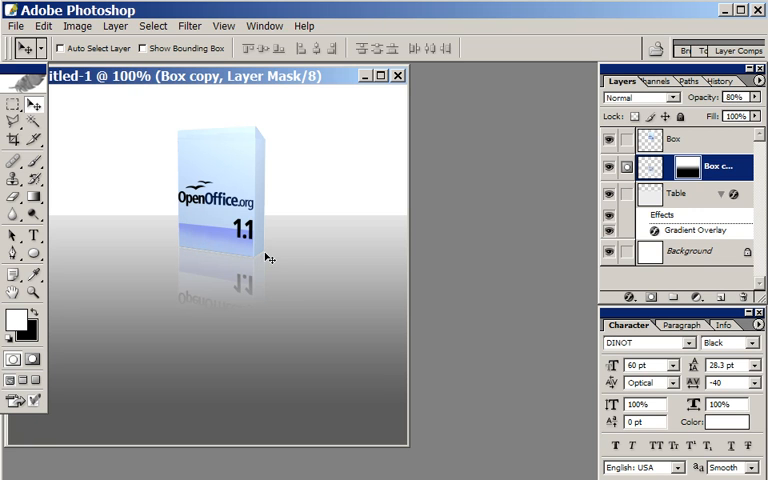
mouse_move(264, 270)
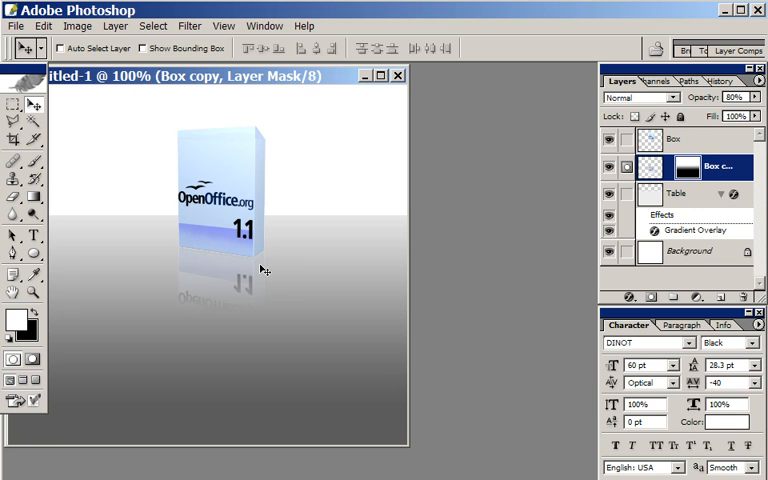
mouse_move(260, 256)
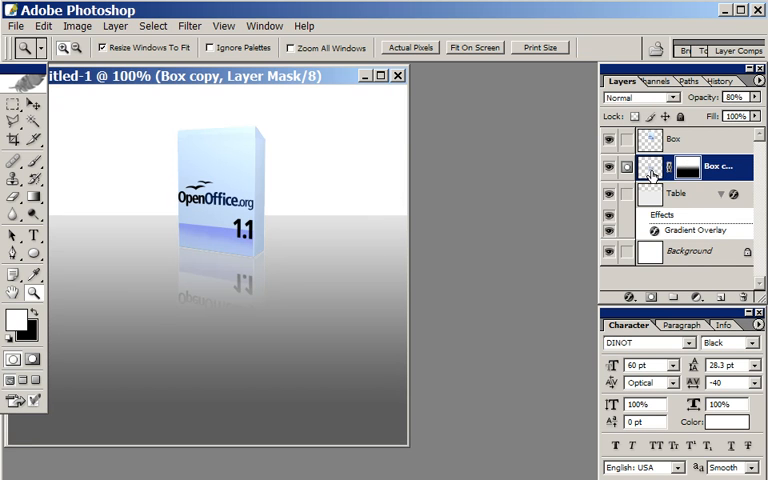
click(12, 104)
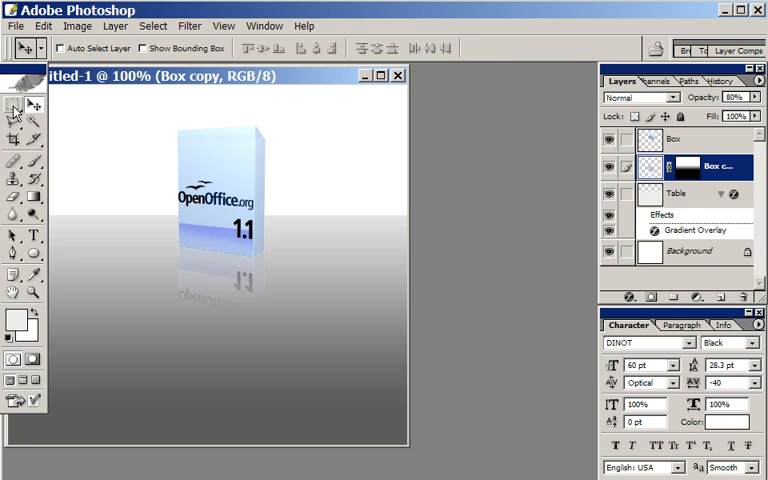
mouse_move(14, 108)
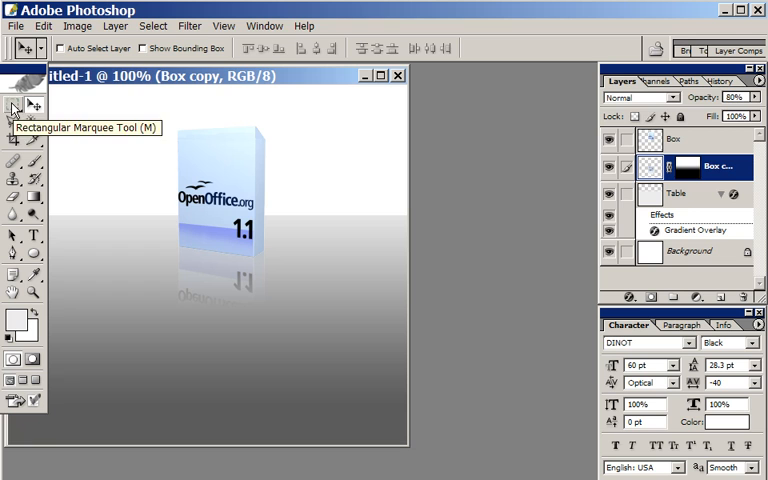
mouse_move(170, 132)
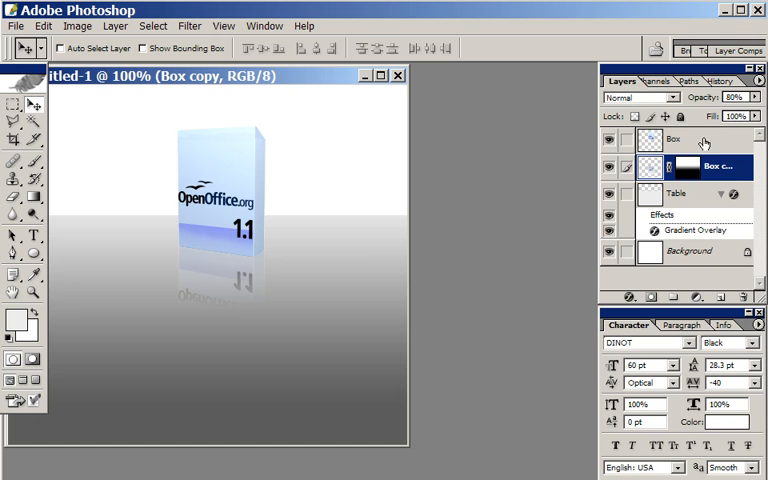
Select the original Box layer to receive the drop shadow style
click(674, 140)
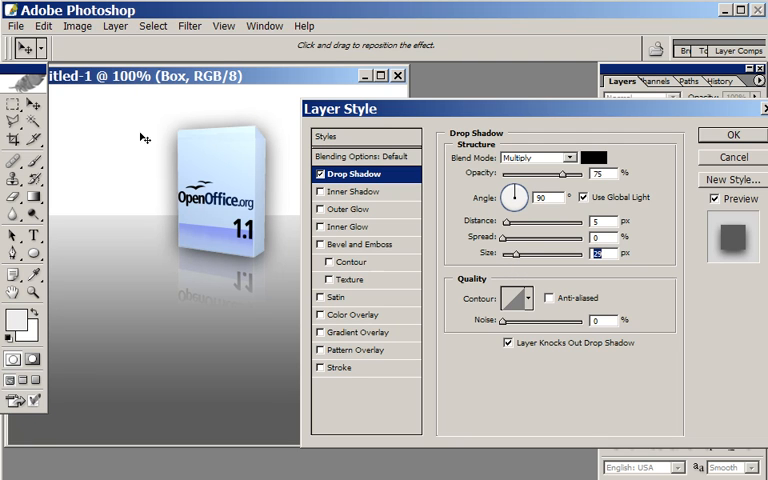
mouse_move(268, 152)
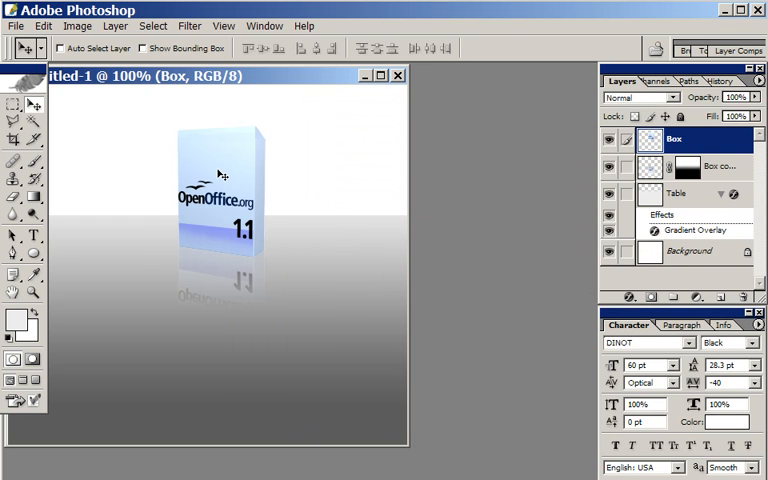
Add a new layer for the shadow and switch to the Polygonal Lasso Tool
click(710, 166)
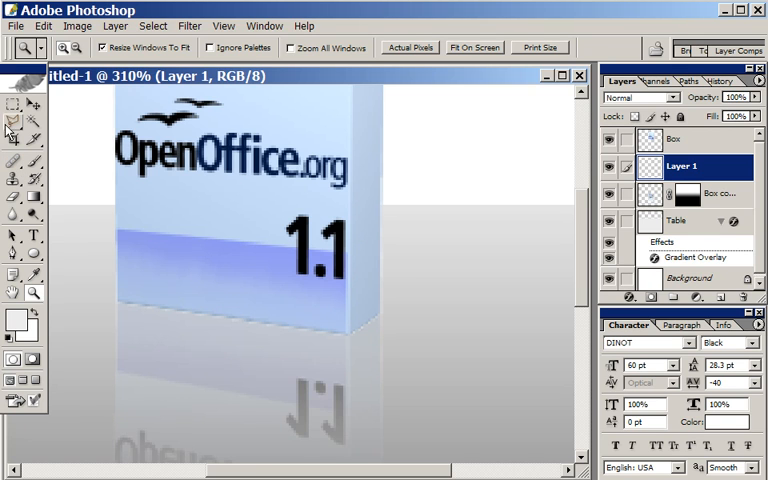
click(8, 120)
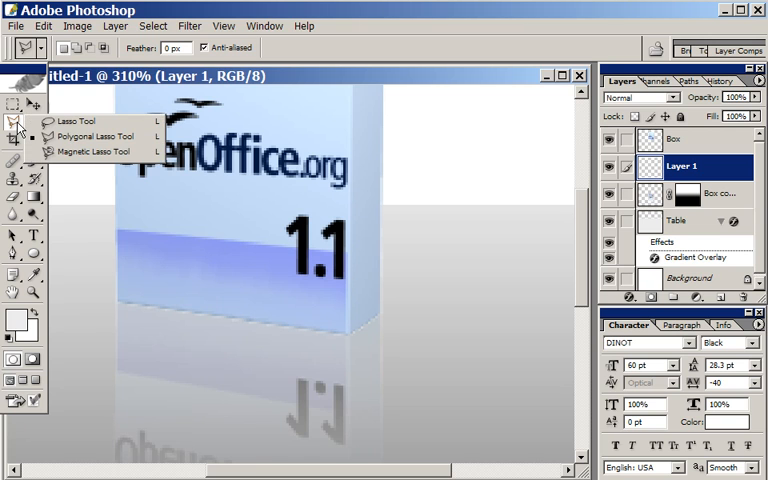
mouse_move(88, 140)
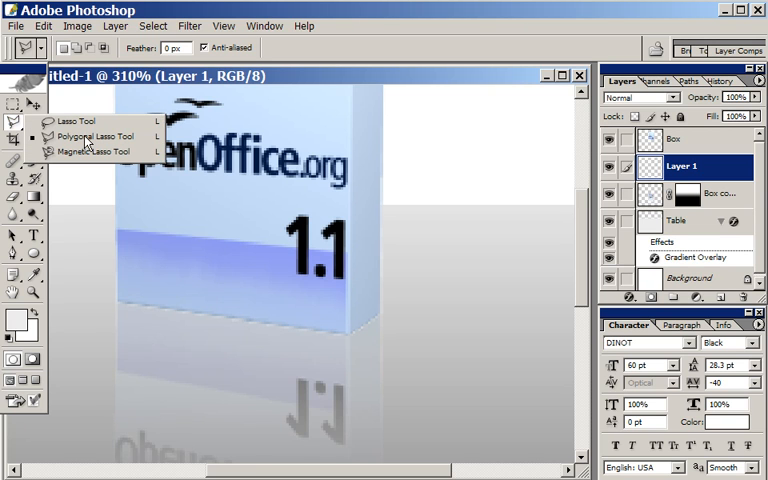
click(72, 120)
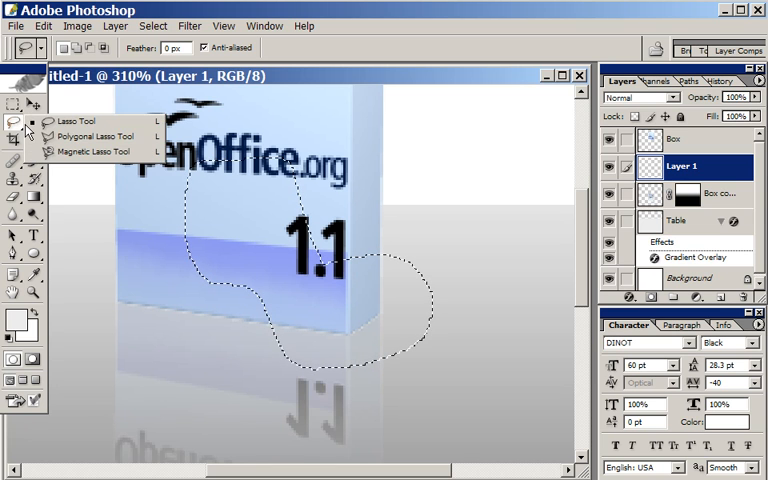
click(72, 120)
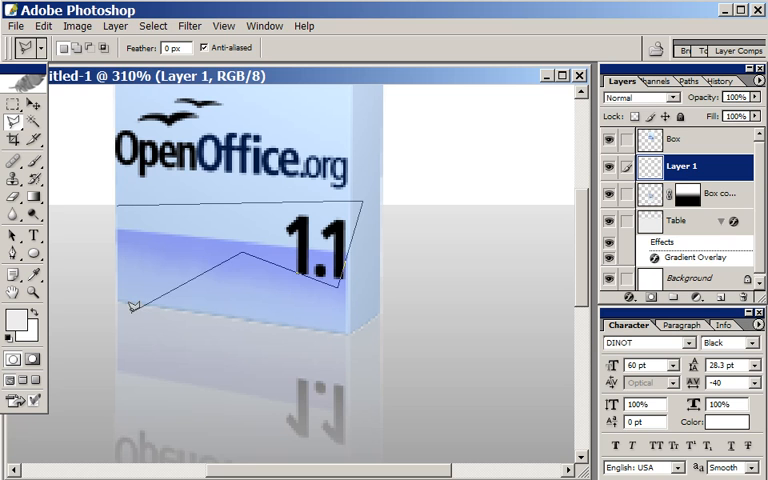
Outline the lower part of the box with a closed straight-edged selection and begin renaming the layer
click(204, 236)
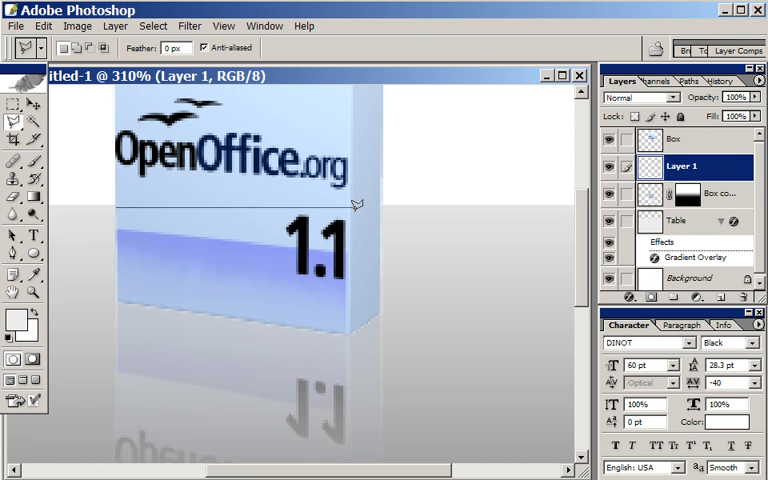
mouse_move(384, 188)
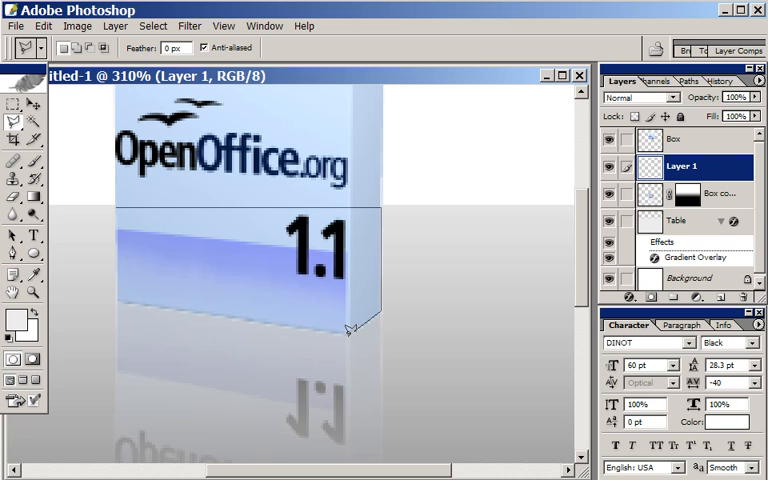
mouse_move(124, 292)
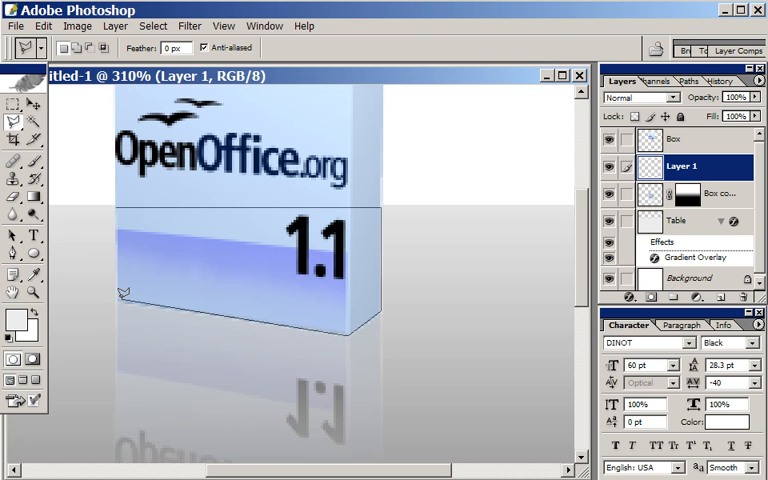
mouse_move(120, 296)
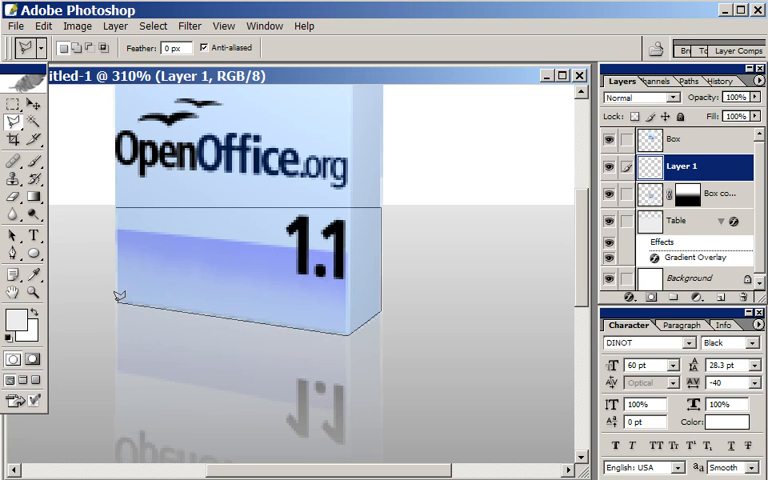
click(204, 264)
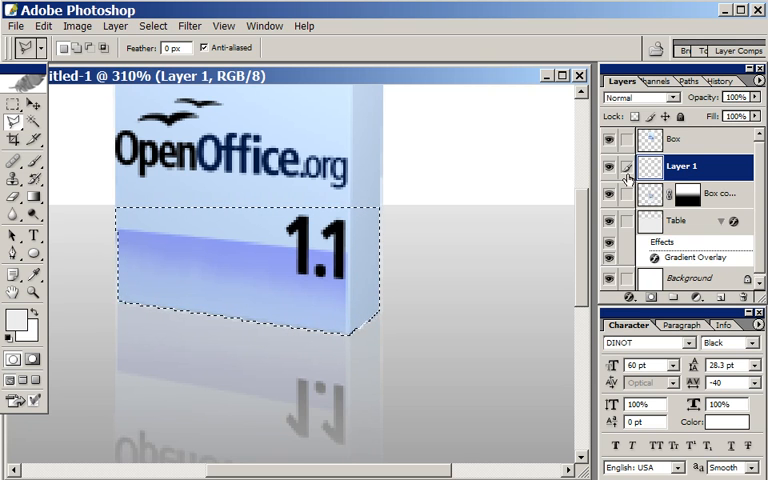
double_click(682, 166)
text(shadow)
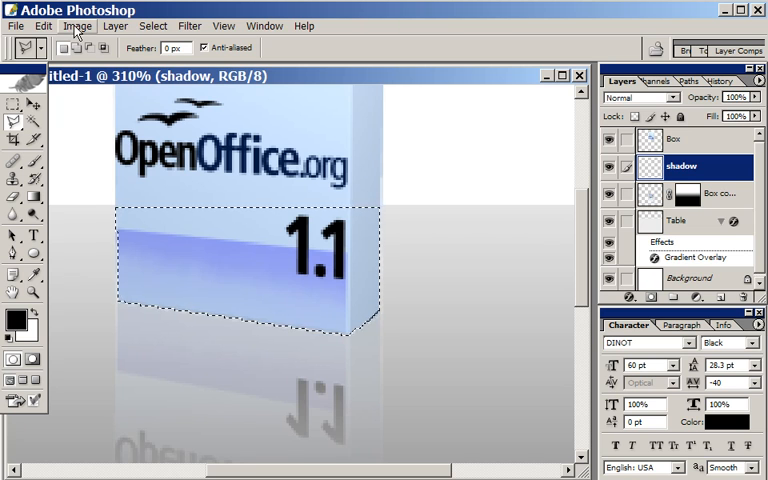
mouse_move(410, 170)
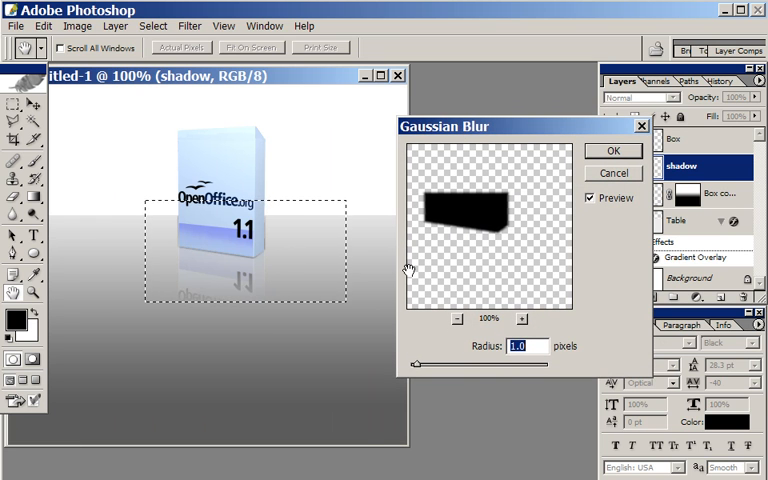
mouse_move(436, 368)
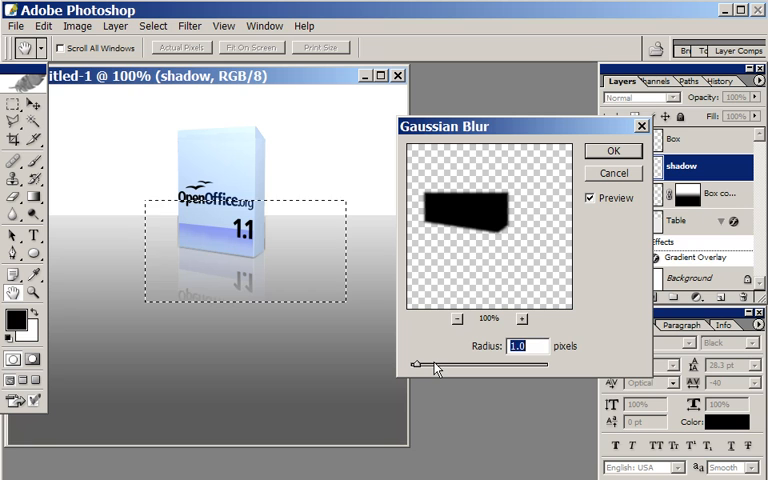
Soften the black shadow shape with a Gaussian Blur of about 2.9 pixels
drag(414, 364, 420, 364)
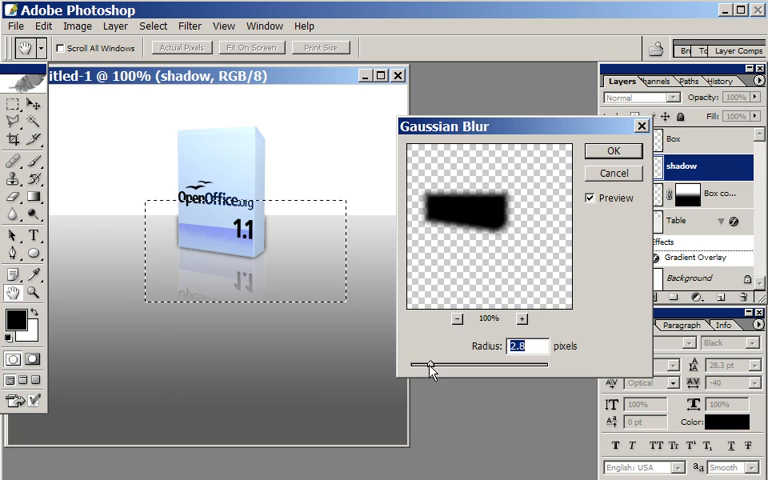
drag(430, 364, 450, 364)
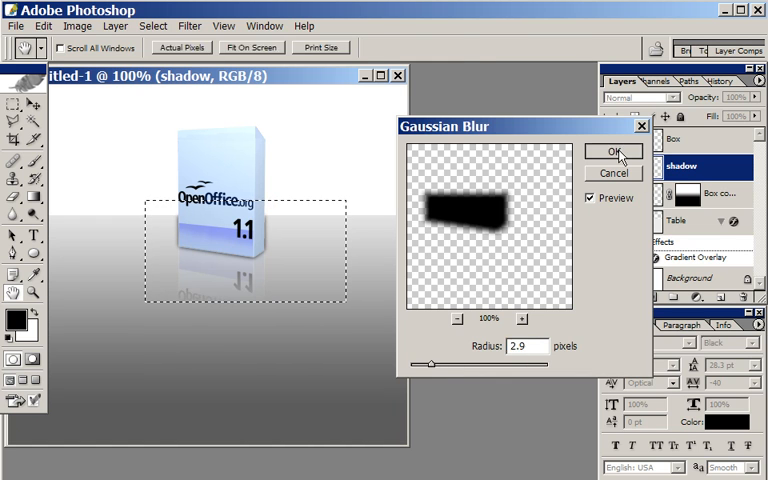
click(614, 152)
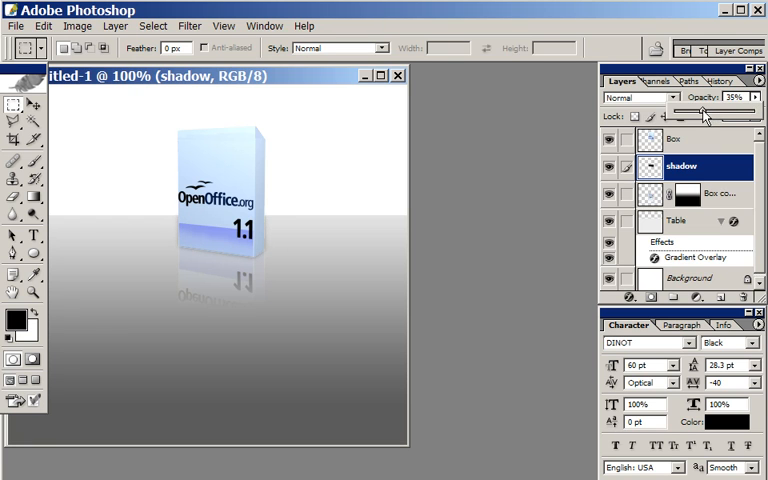
Zoom to the box base and skew the blurred shadow into a slanted shape, committing the transform
drag(700, 108, 730, 108)
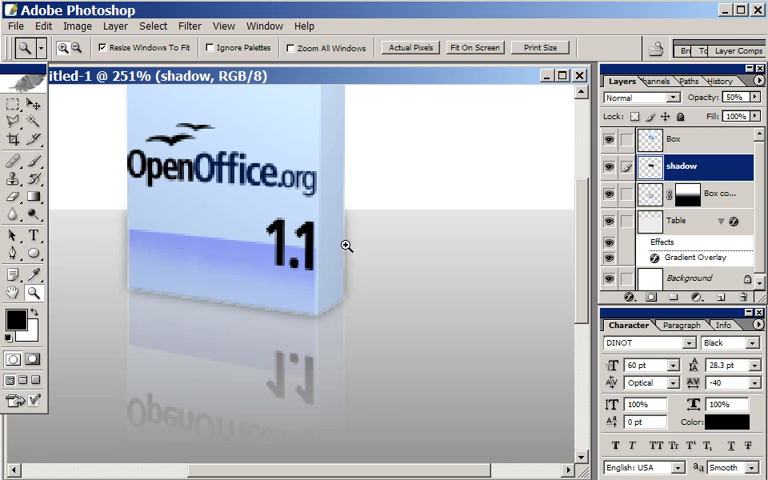
mouse_move(348, 262)
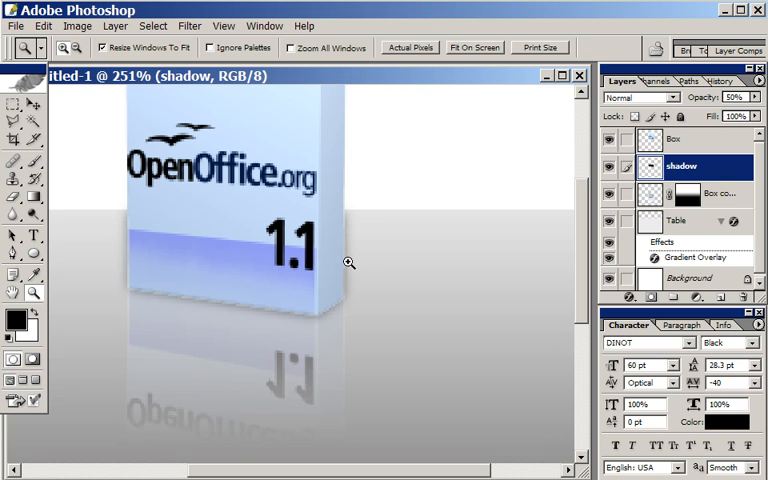
mouse_move(32, 120)
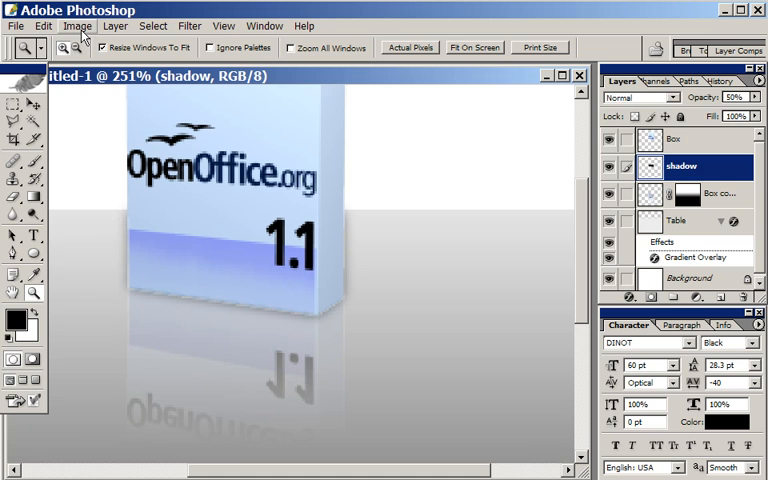
mouse_move(100, 26)
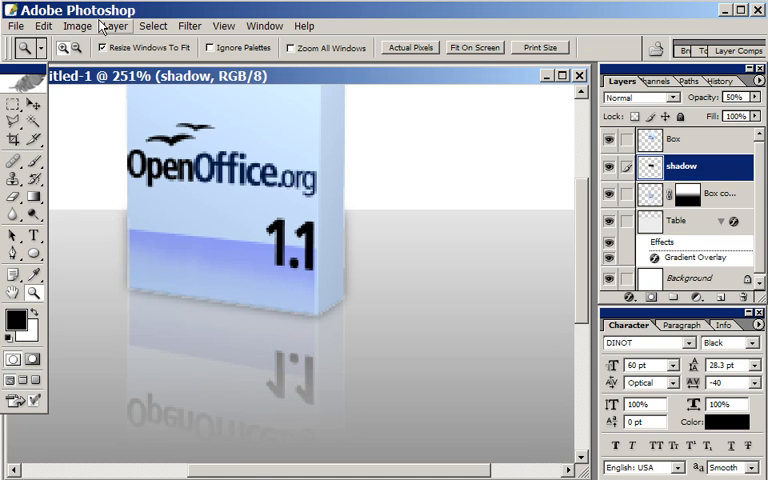
click(44, 26)
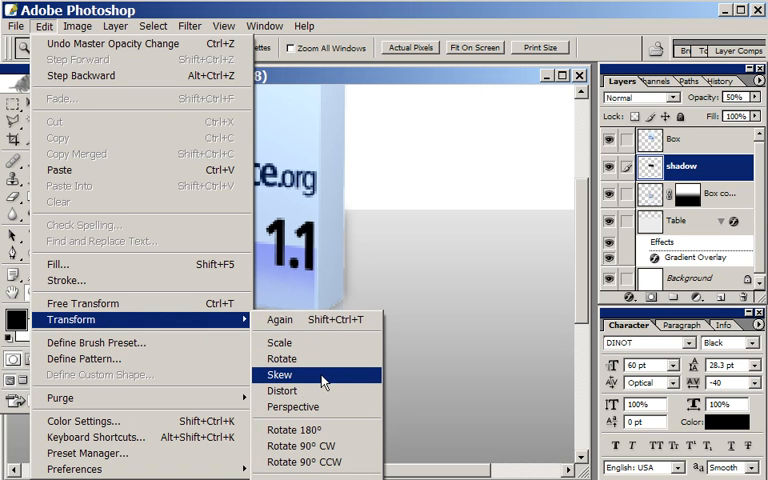
mouse_move(284, 390)
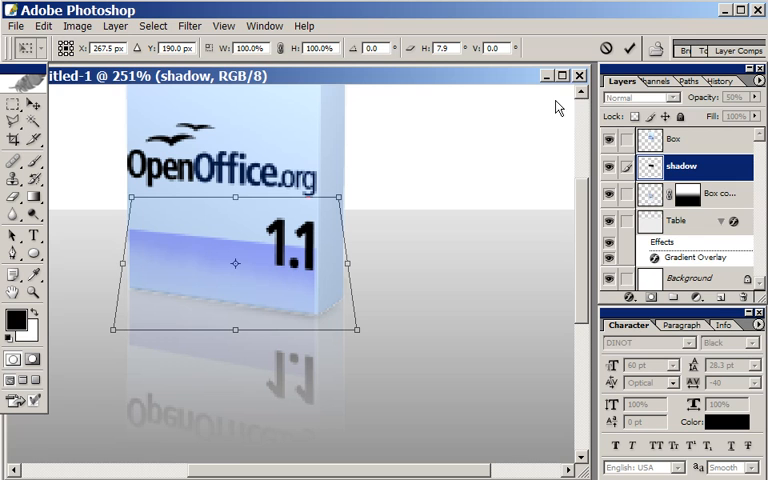
click(32, 292)
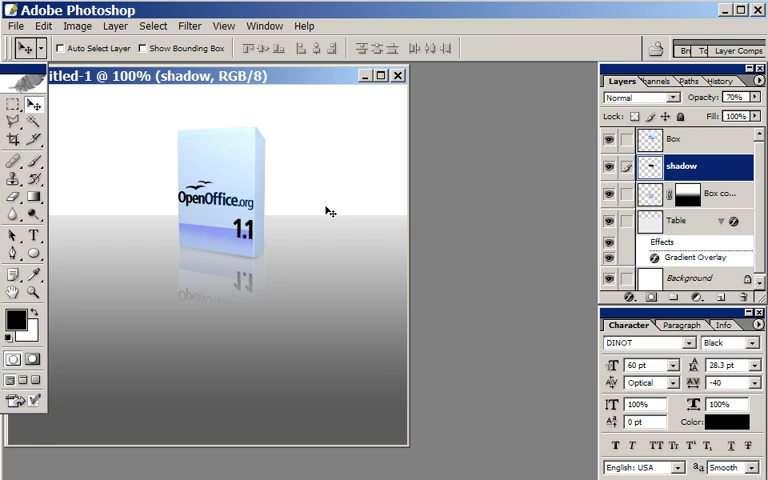
mouse_move(304, 276)
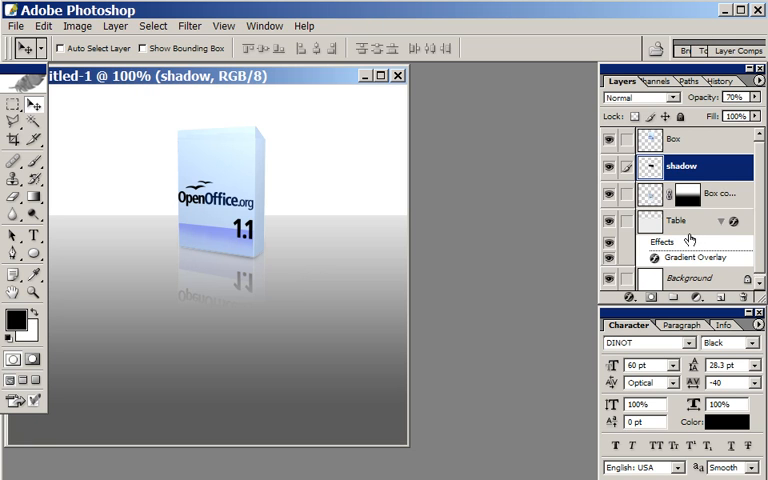
Reopen the Table layer's Gradient Overlay settings to lighten the table's grey fade
click(684, 220)
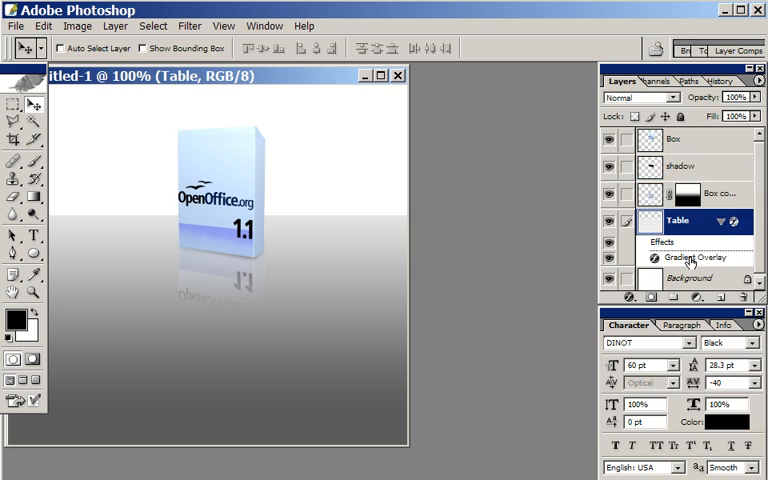
double_click(696, 256)
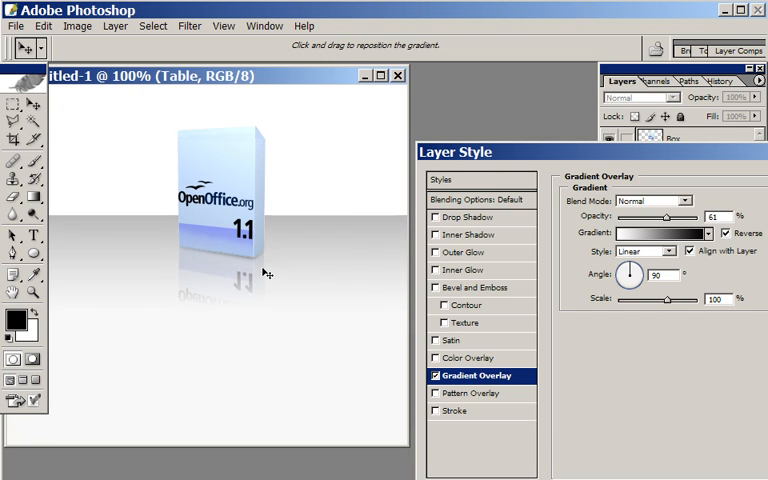
mouse_move(644, 224)
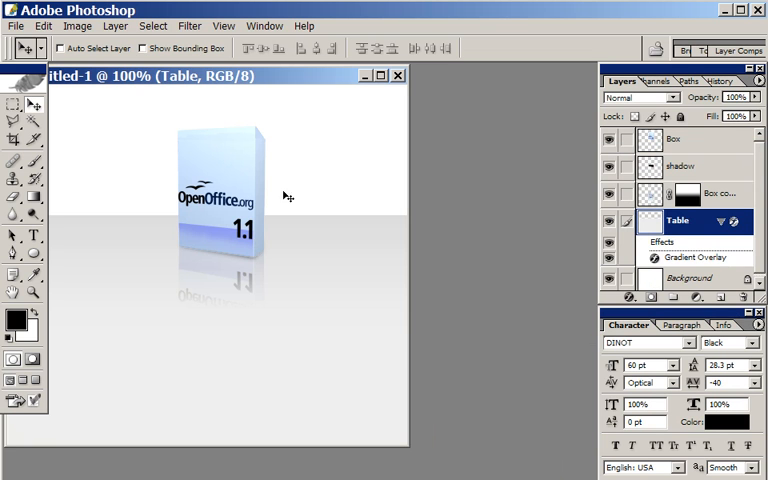
mouse_move(248, 264)
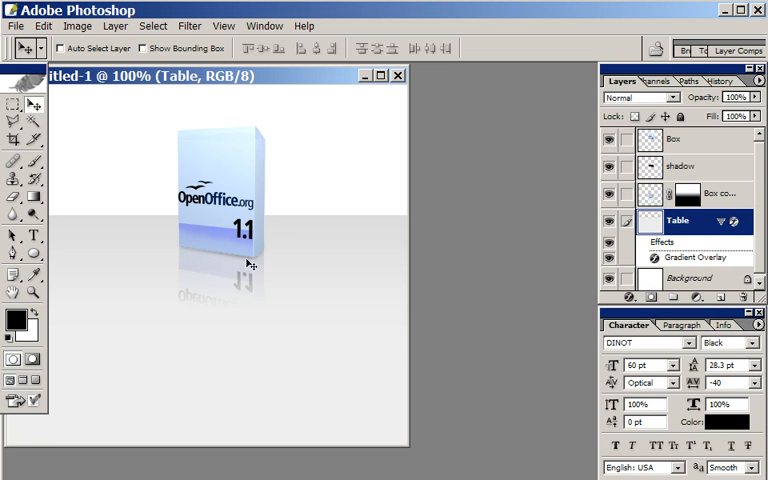
mouse_move(364, 328)
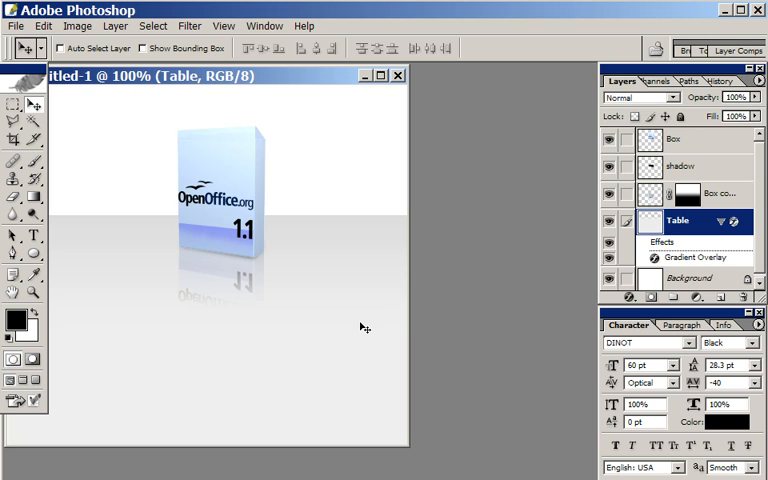
mouse_move(164, 180)
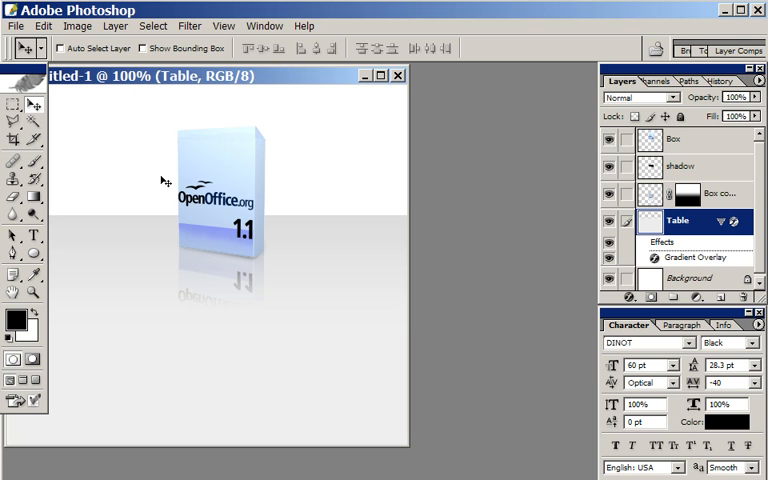